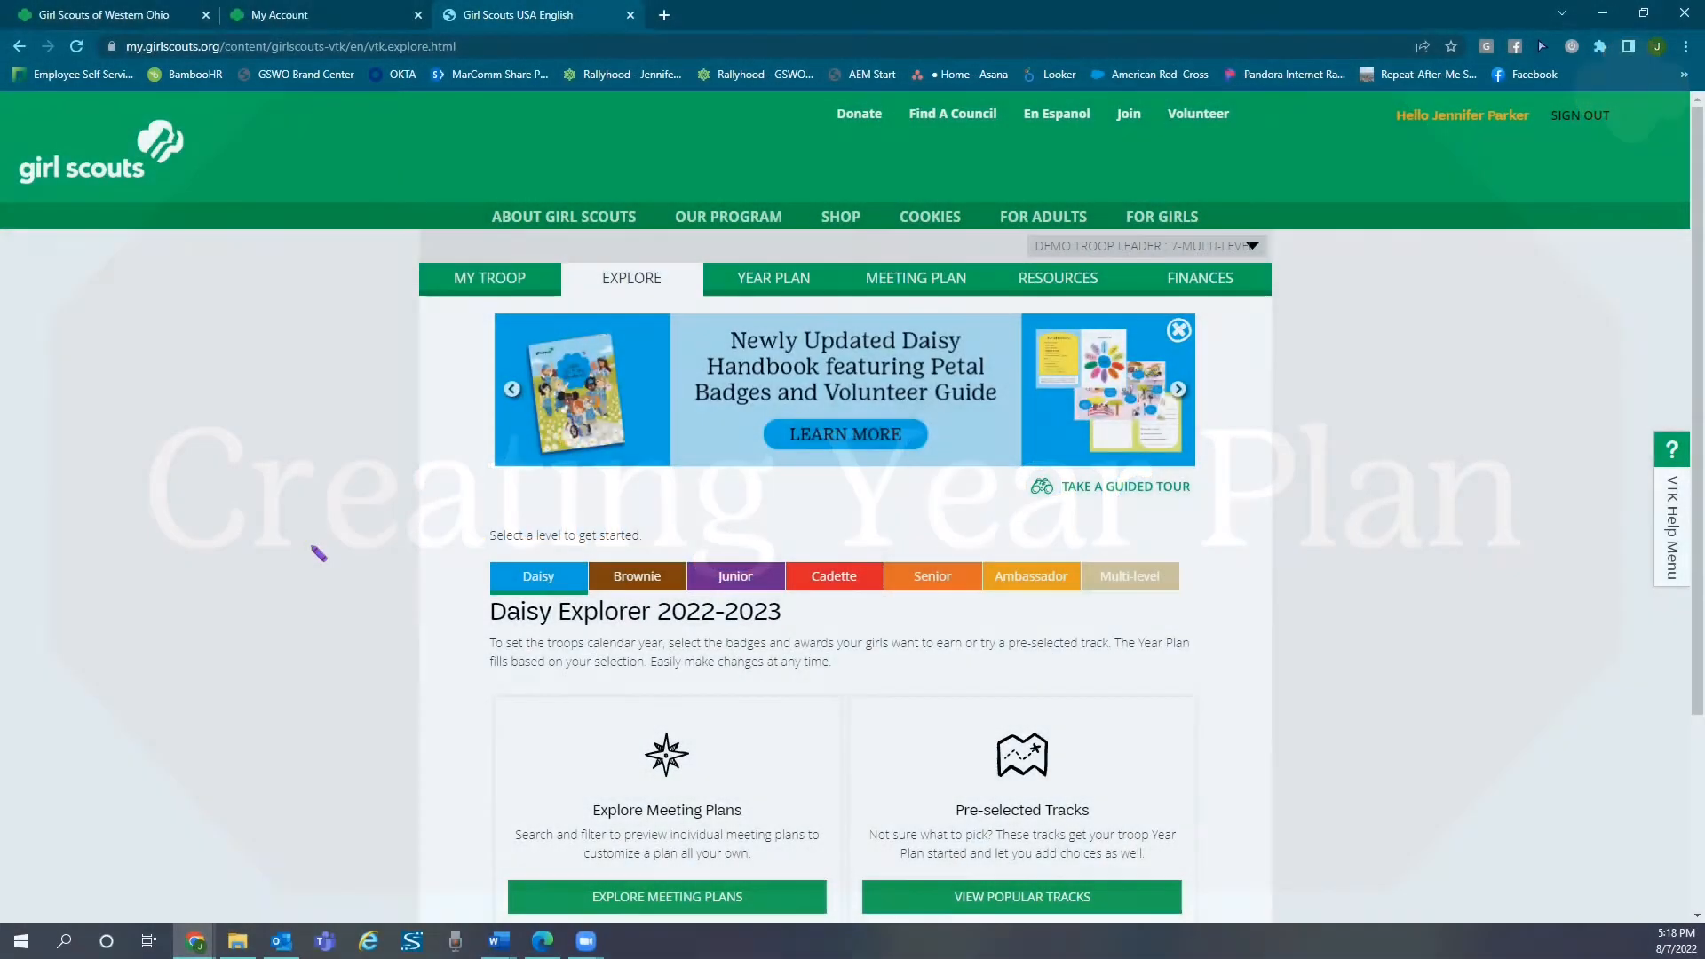
# Step: Reveal the pre-selected popular tracks with their Petals, Leaves and Badges cards
pyautogui.scroll(-3)
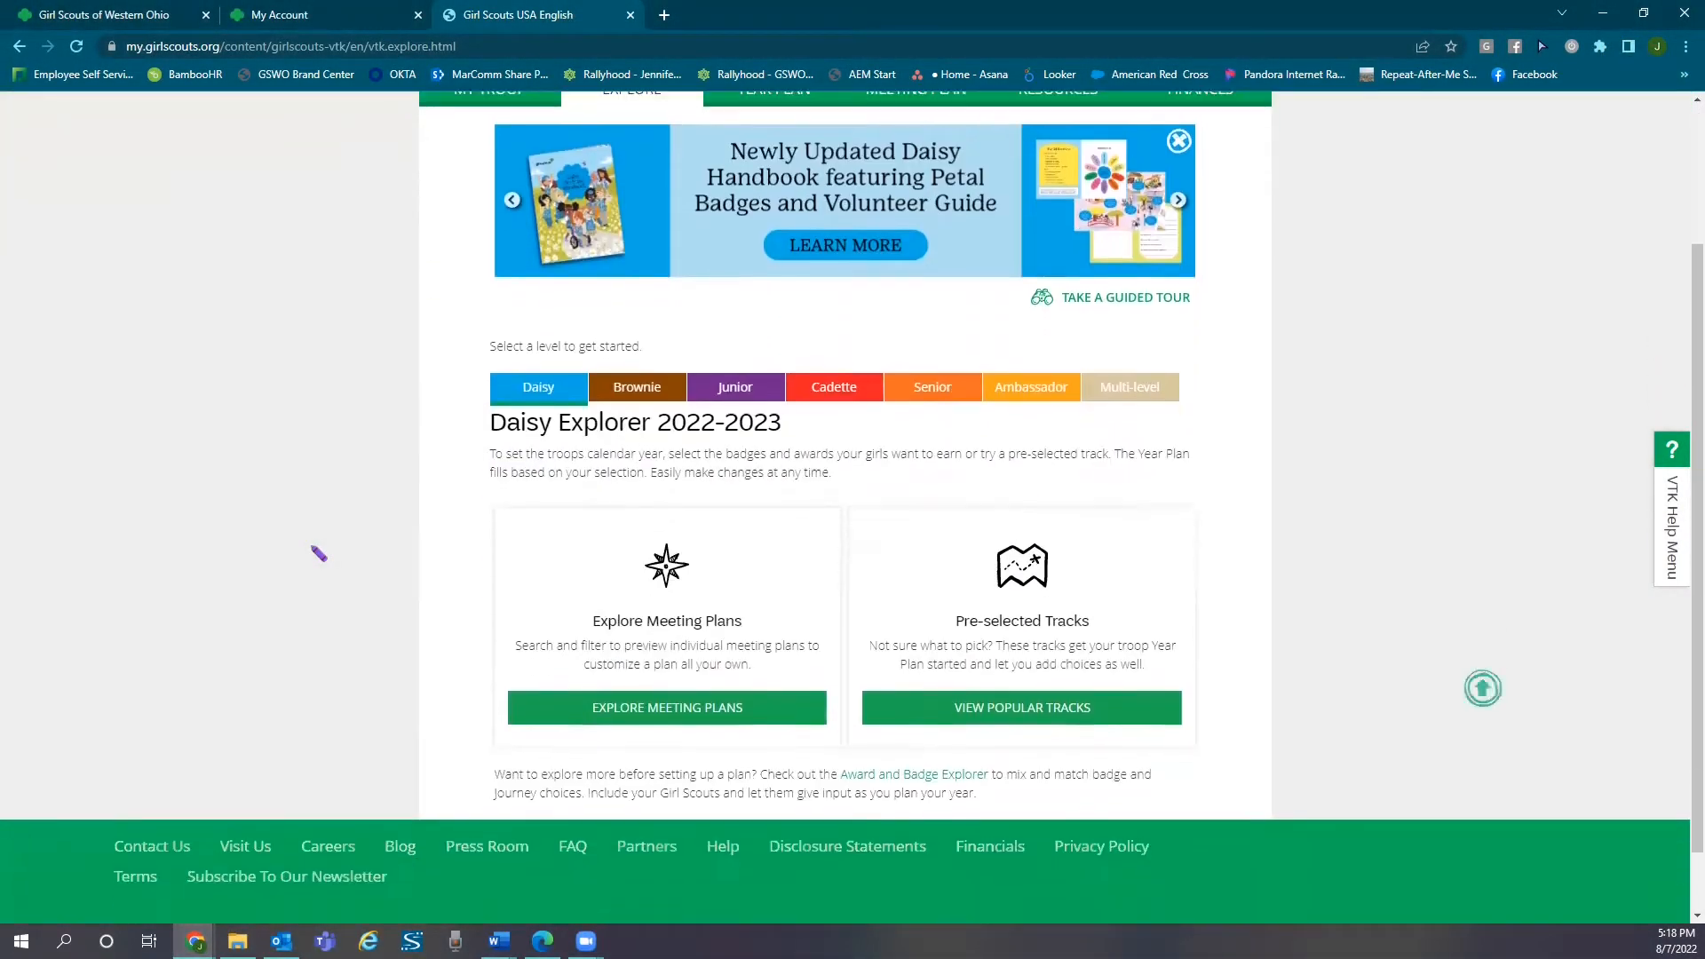
pyautogui.scroll(-3)
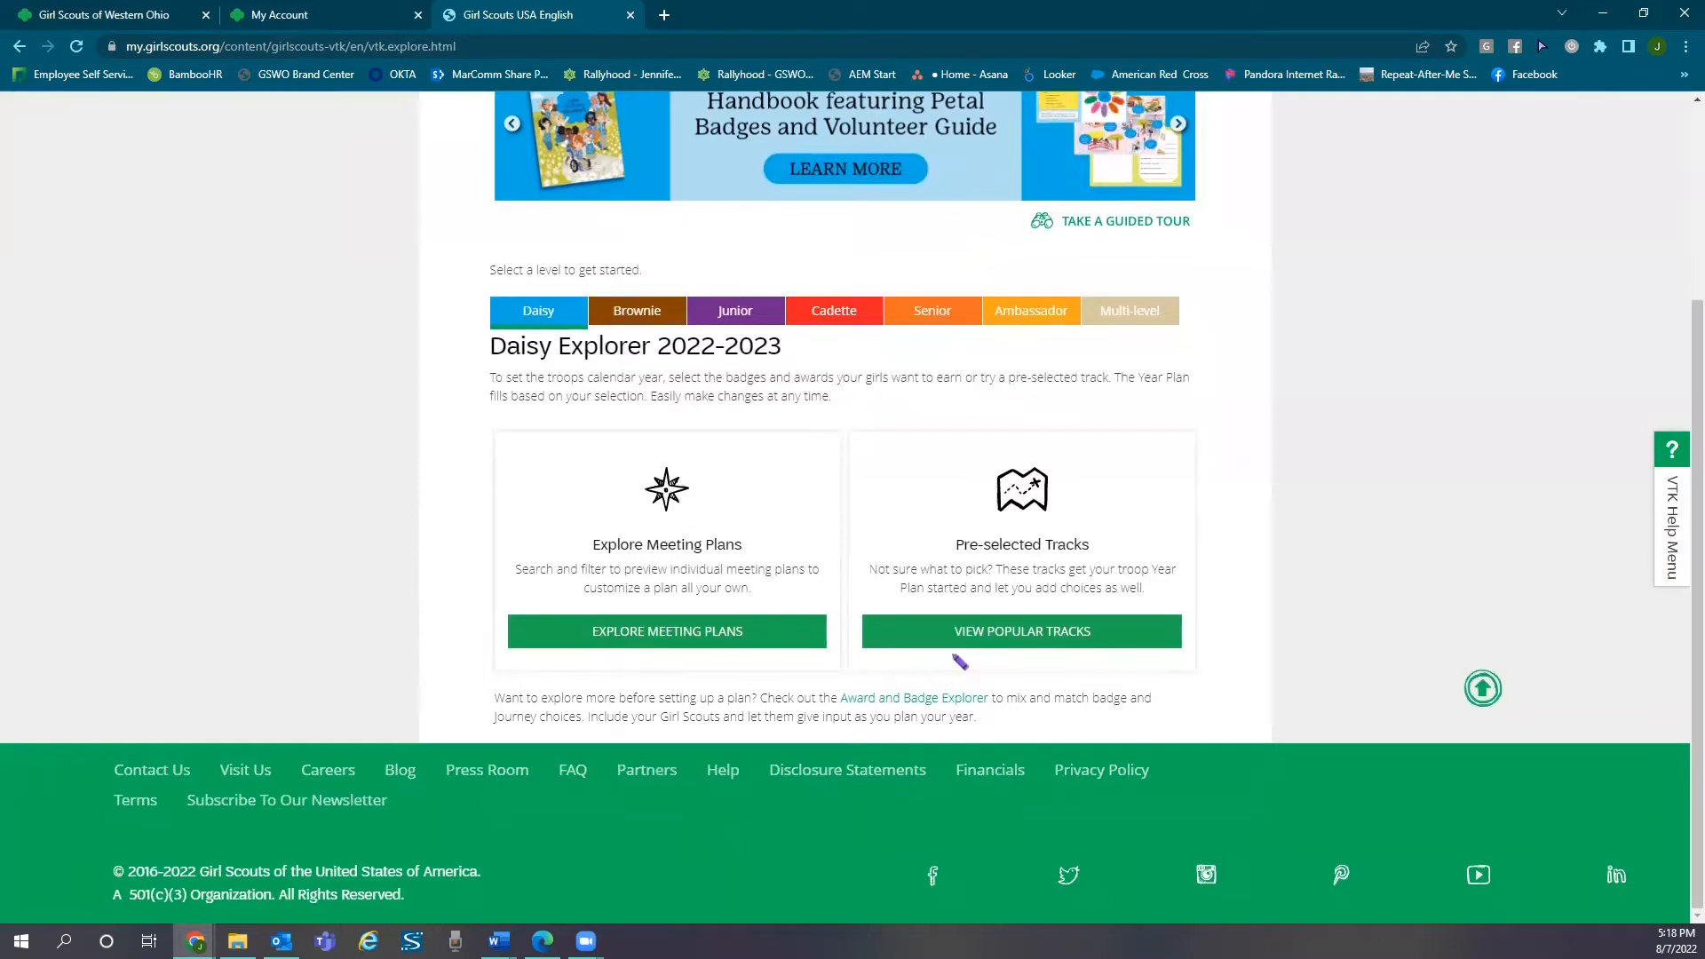
pyautogui.click(1019, 630)
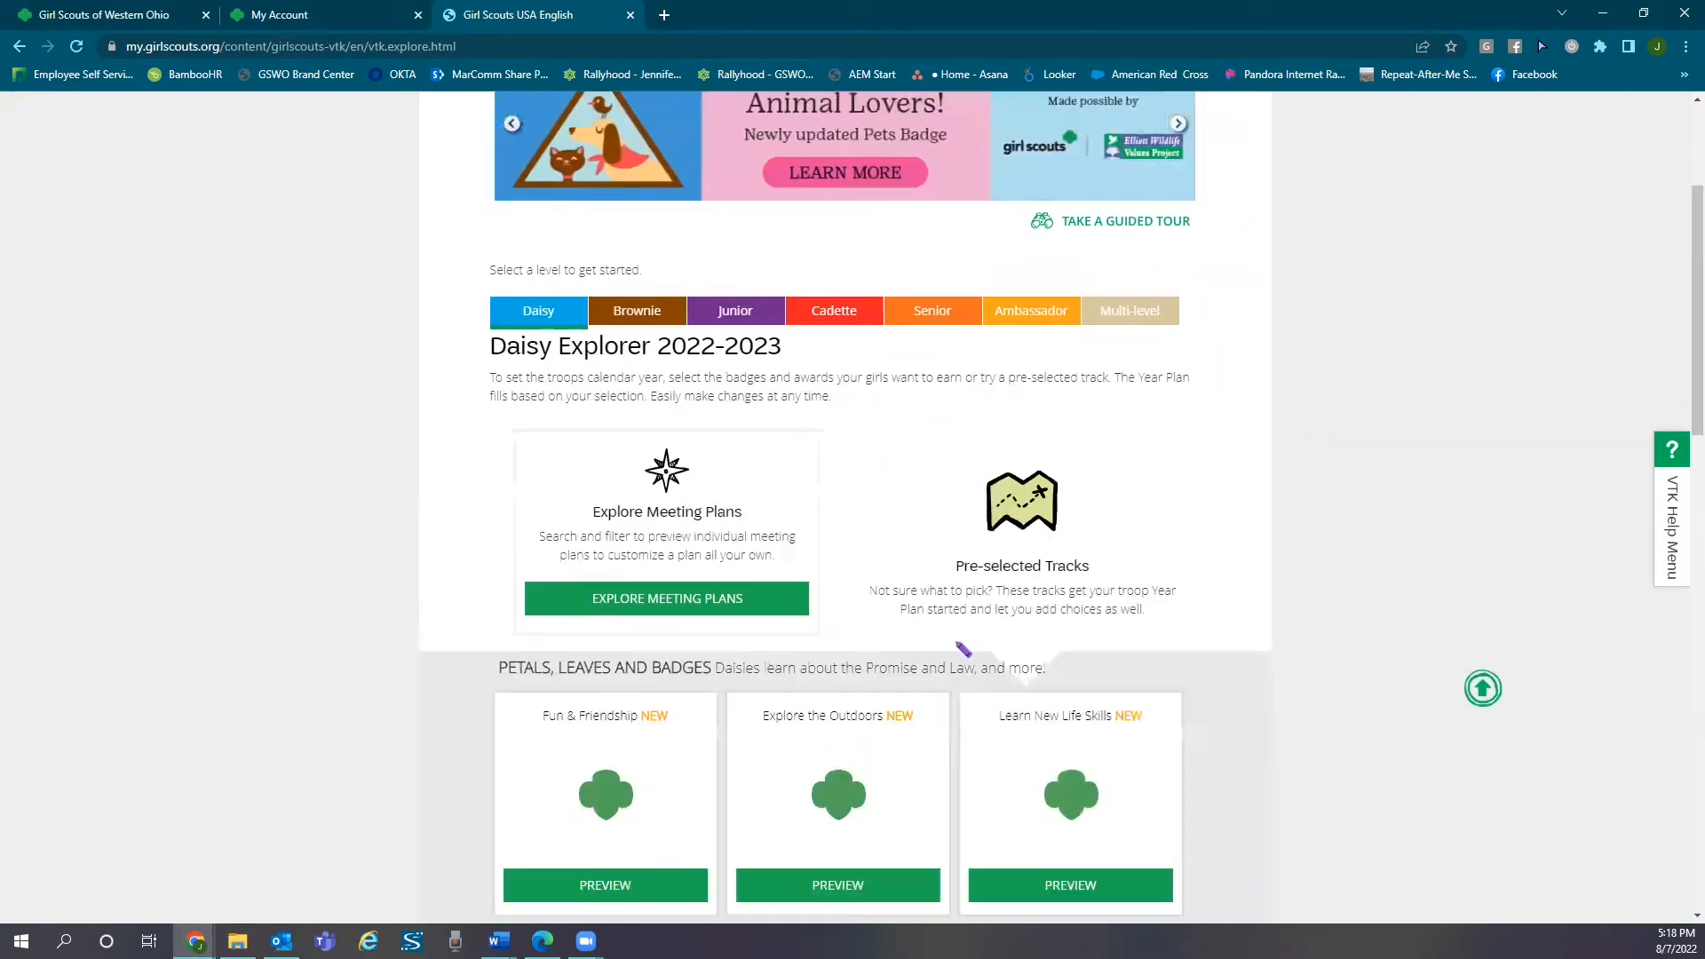
pyautogui.scroll(-3)
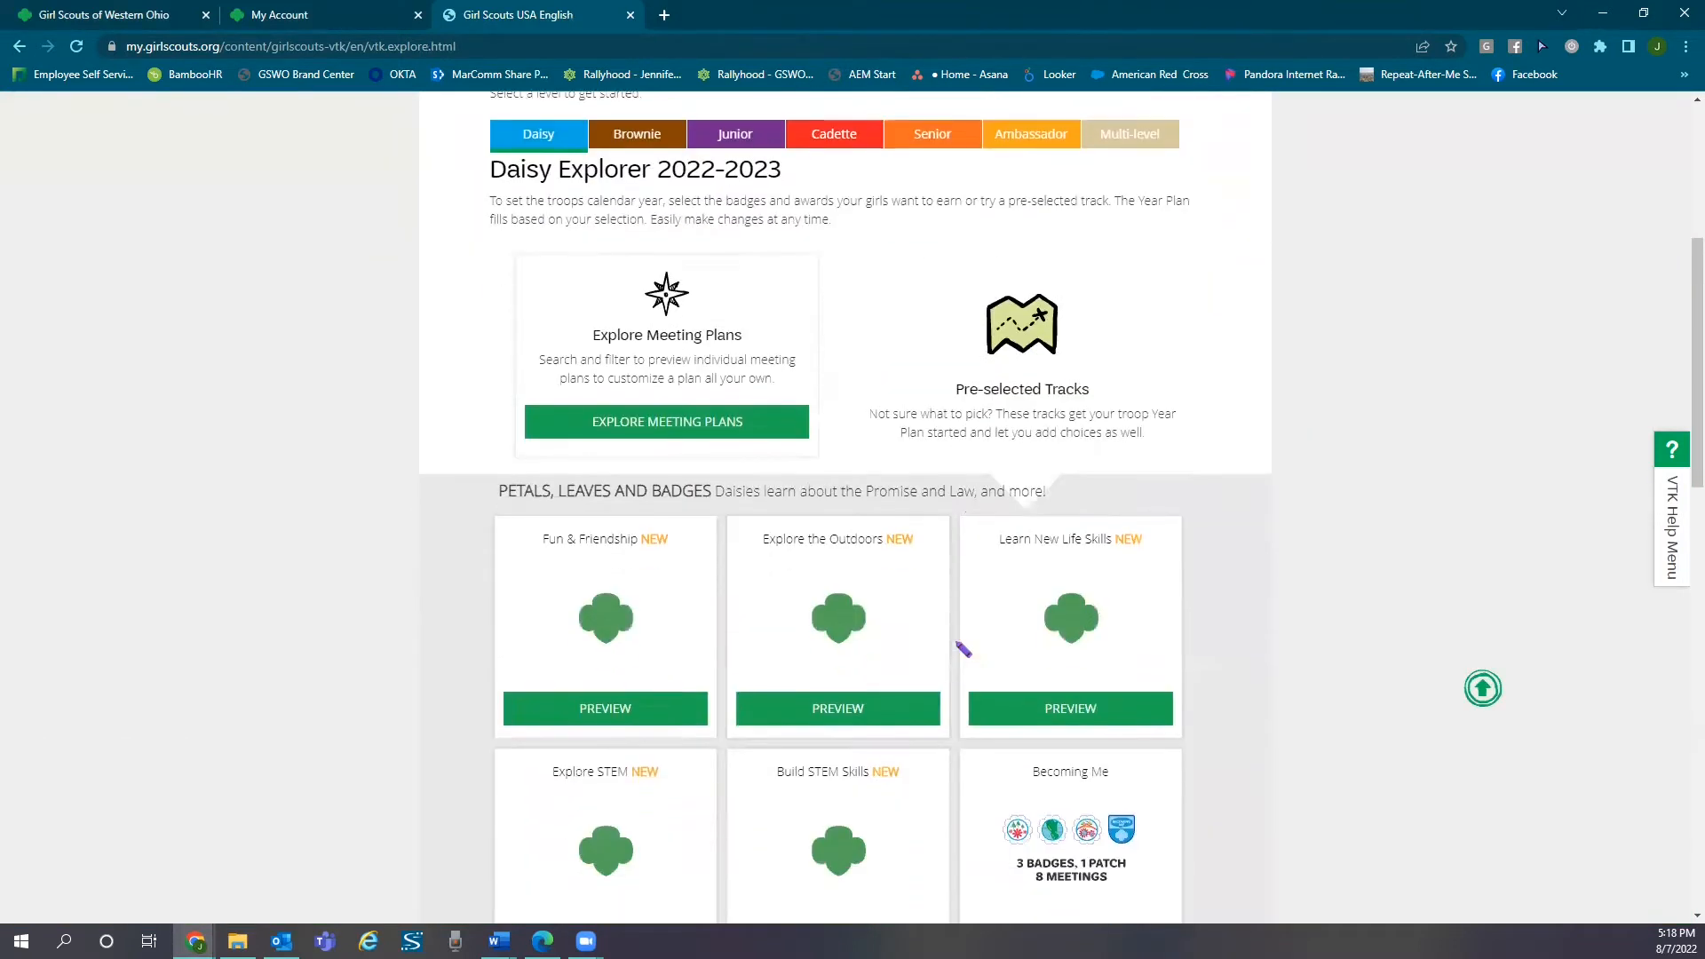
pyautogui.scroll(-3)
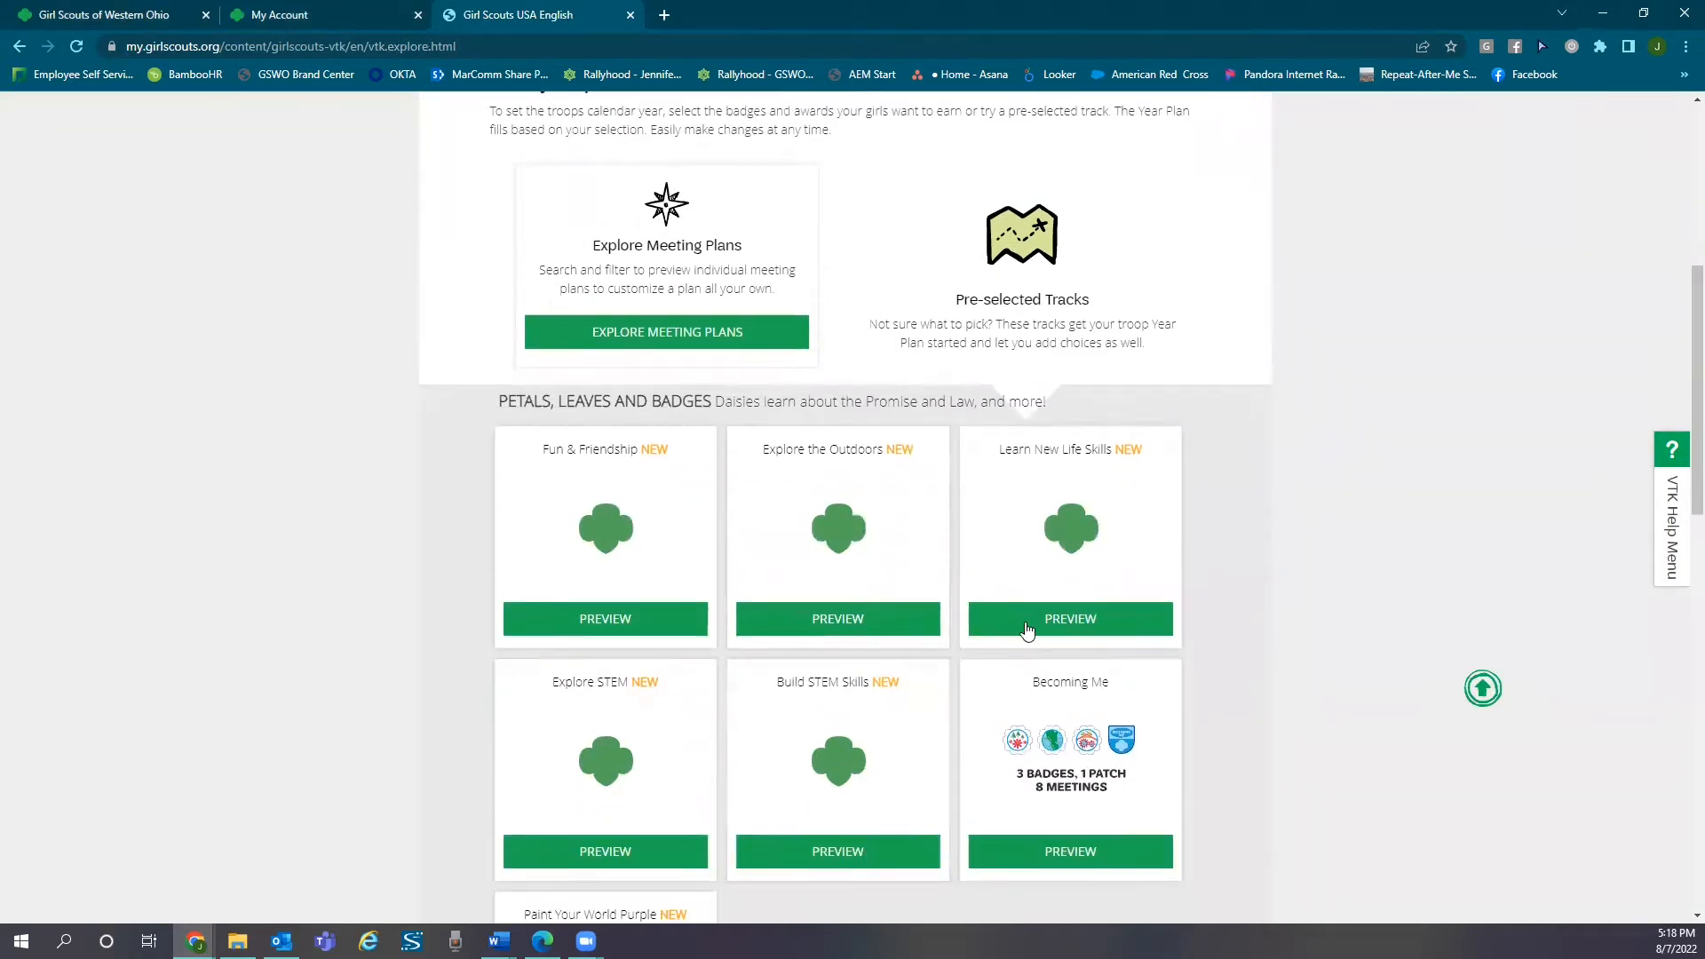
# Step: Preview the Learn New Life Skills track and view the My Money Choices badge steps
pyautogui.click(1069, 618)
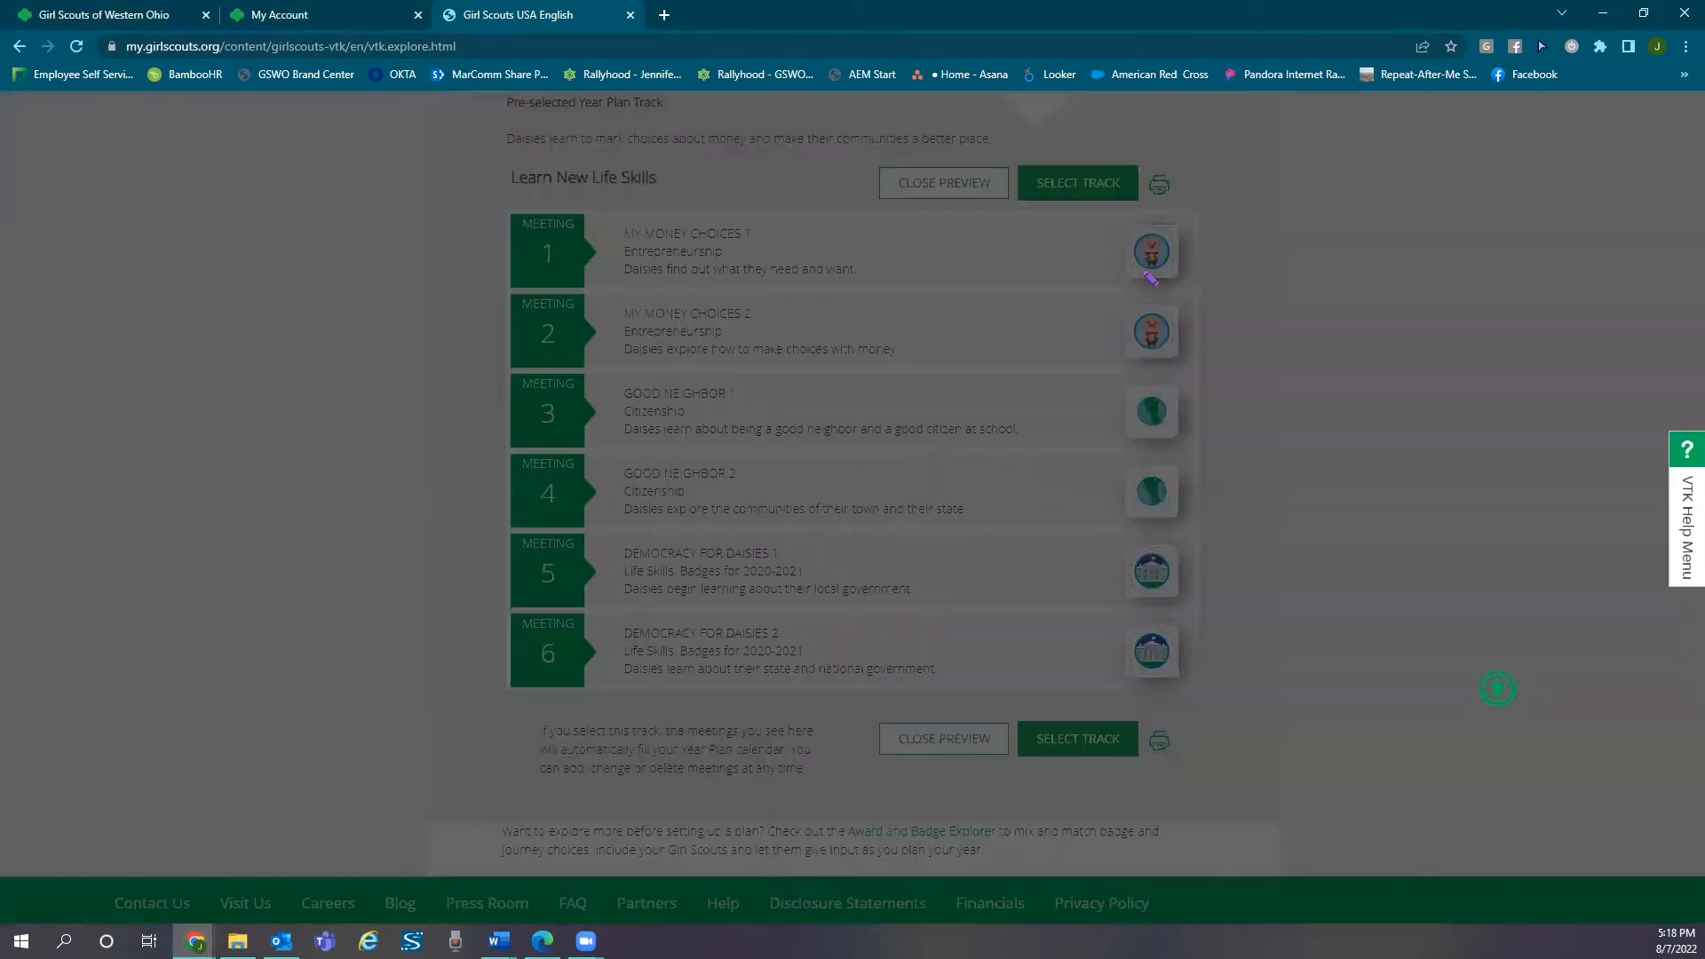
pyautogui.click(1150, 251)
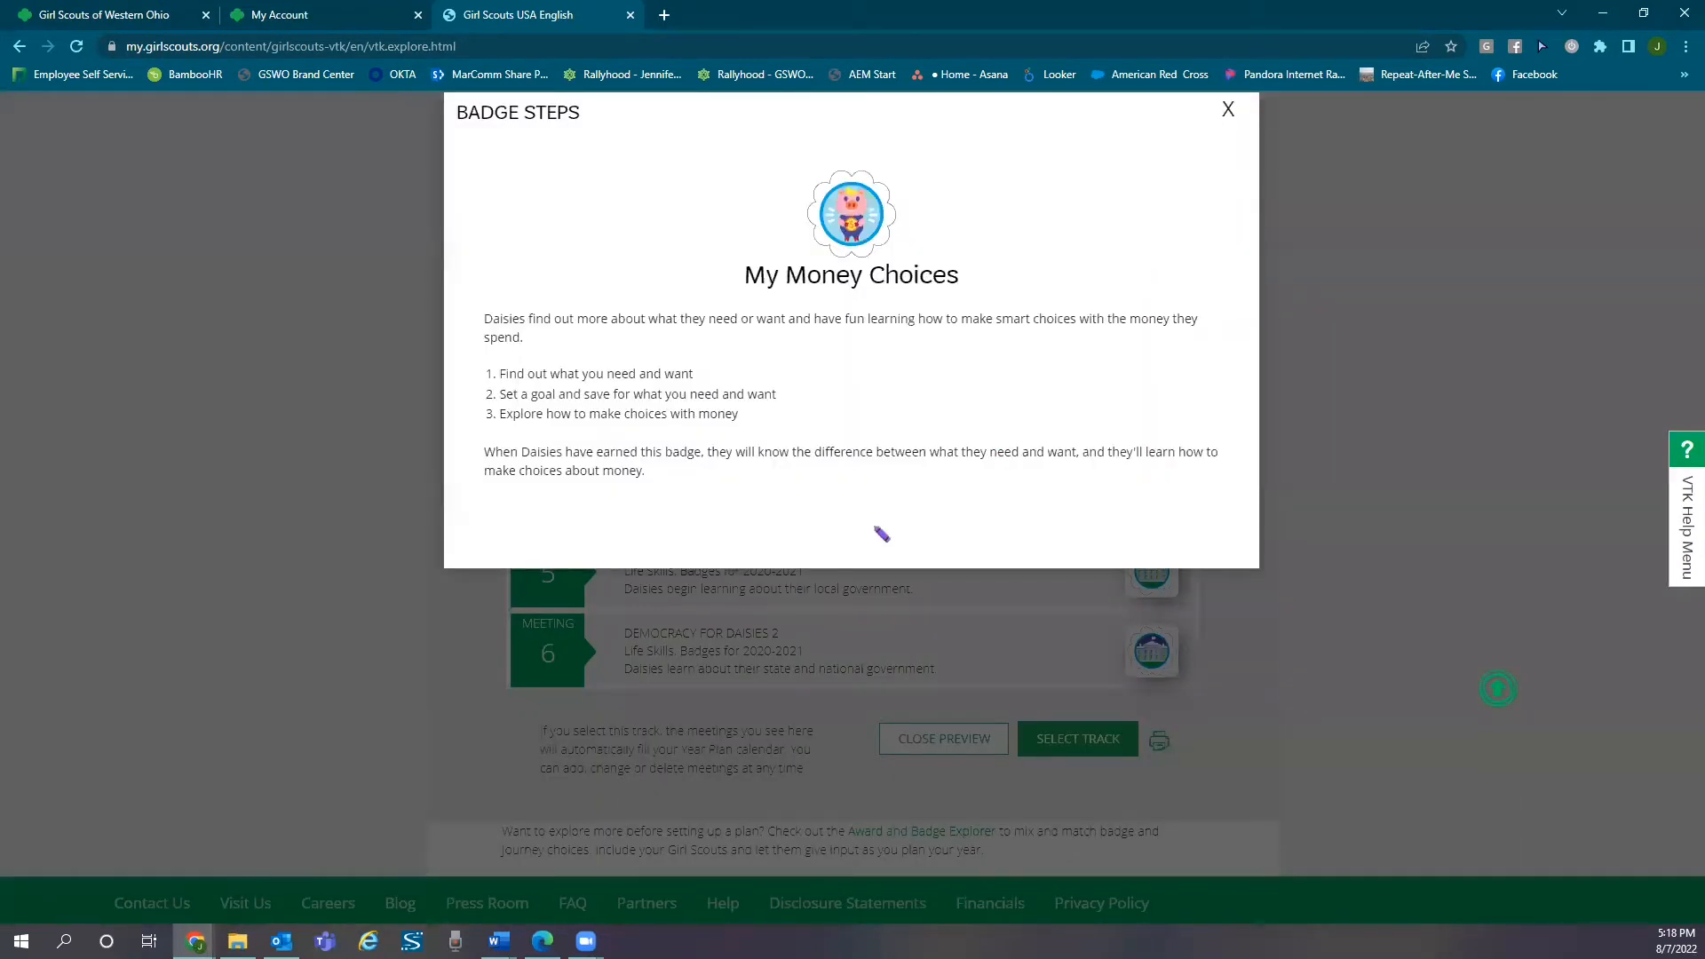
pyautogui.moveTo(490, 410)
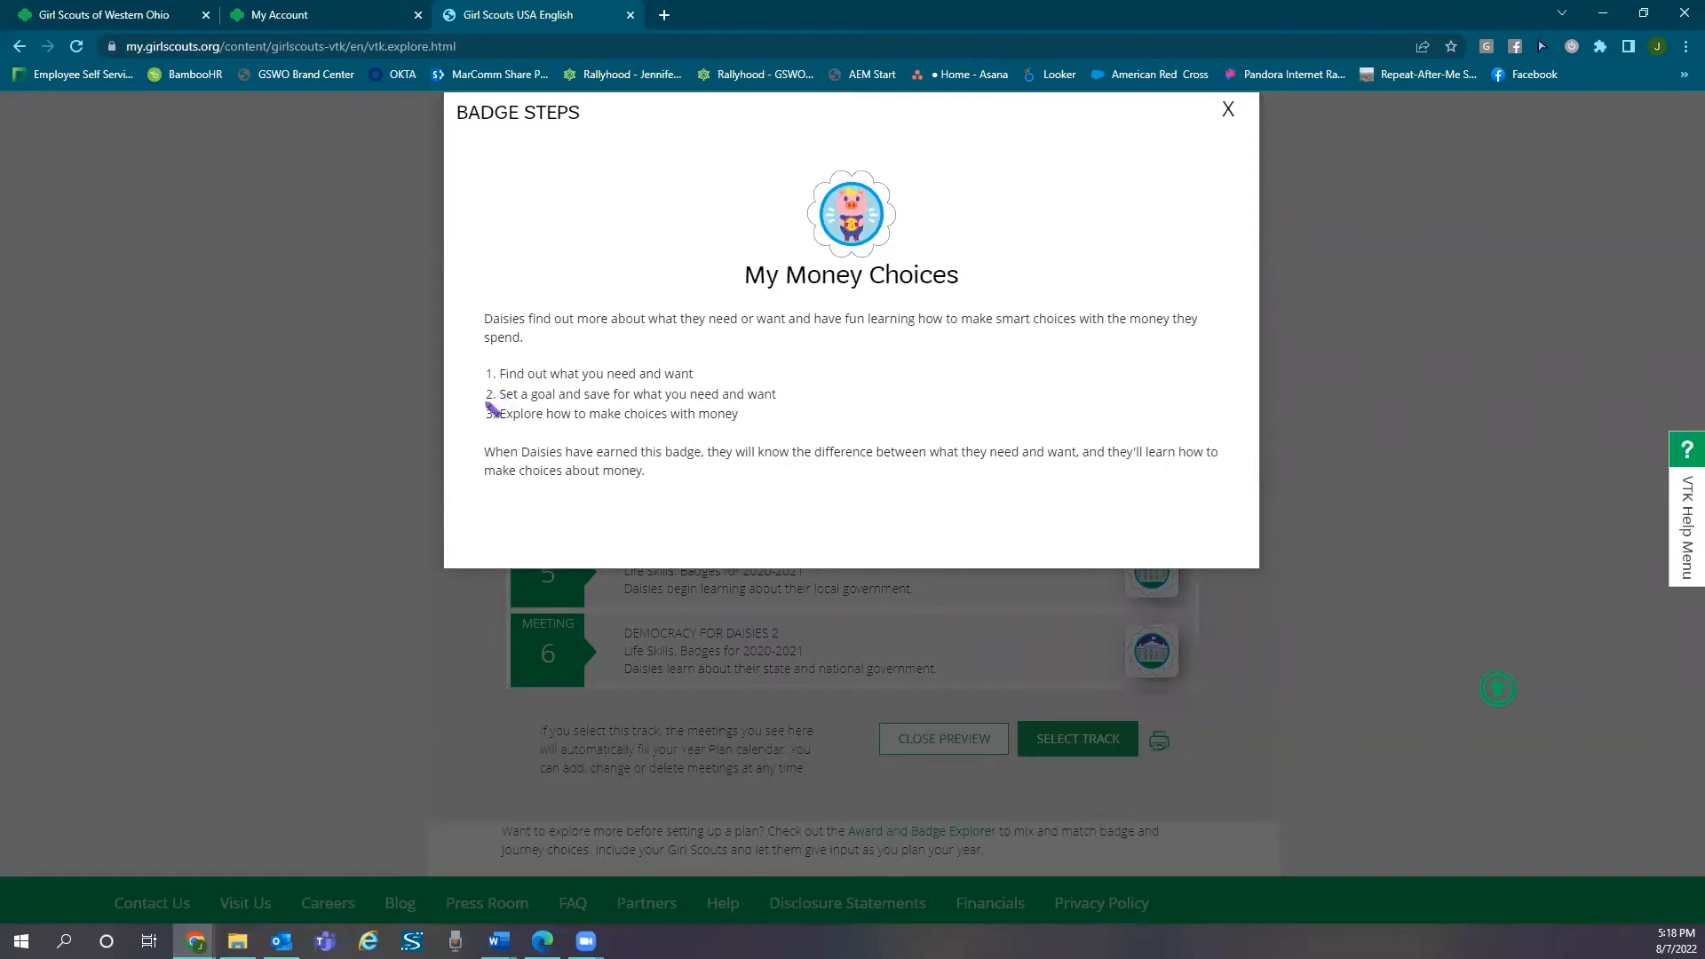
pyautogui.moveTo(520, 454)
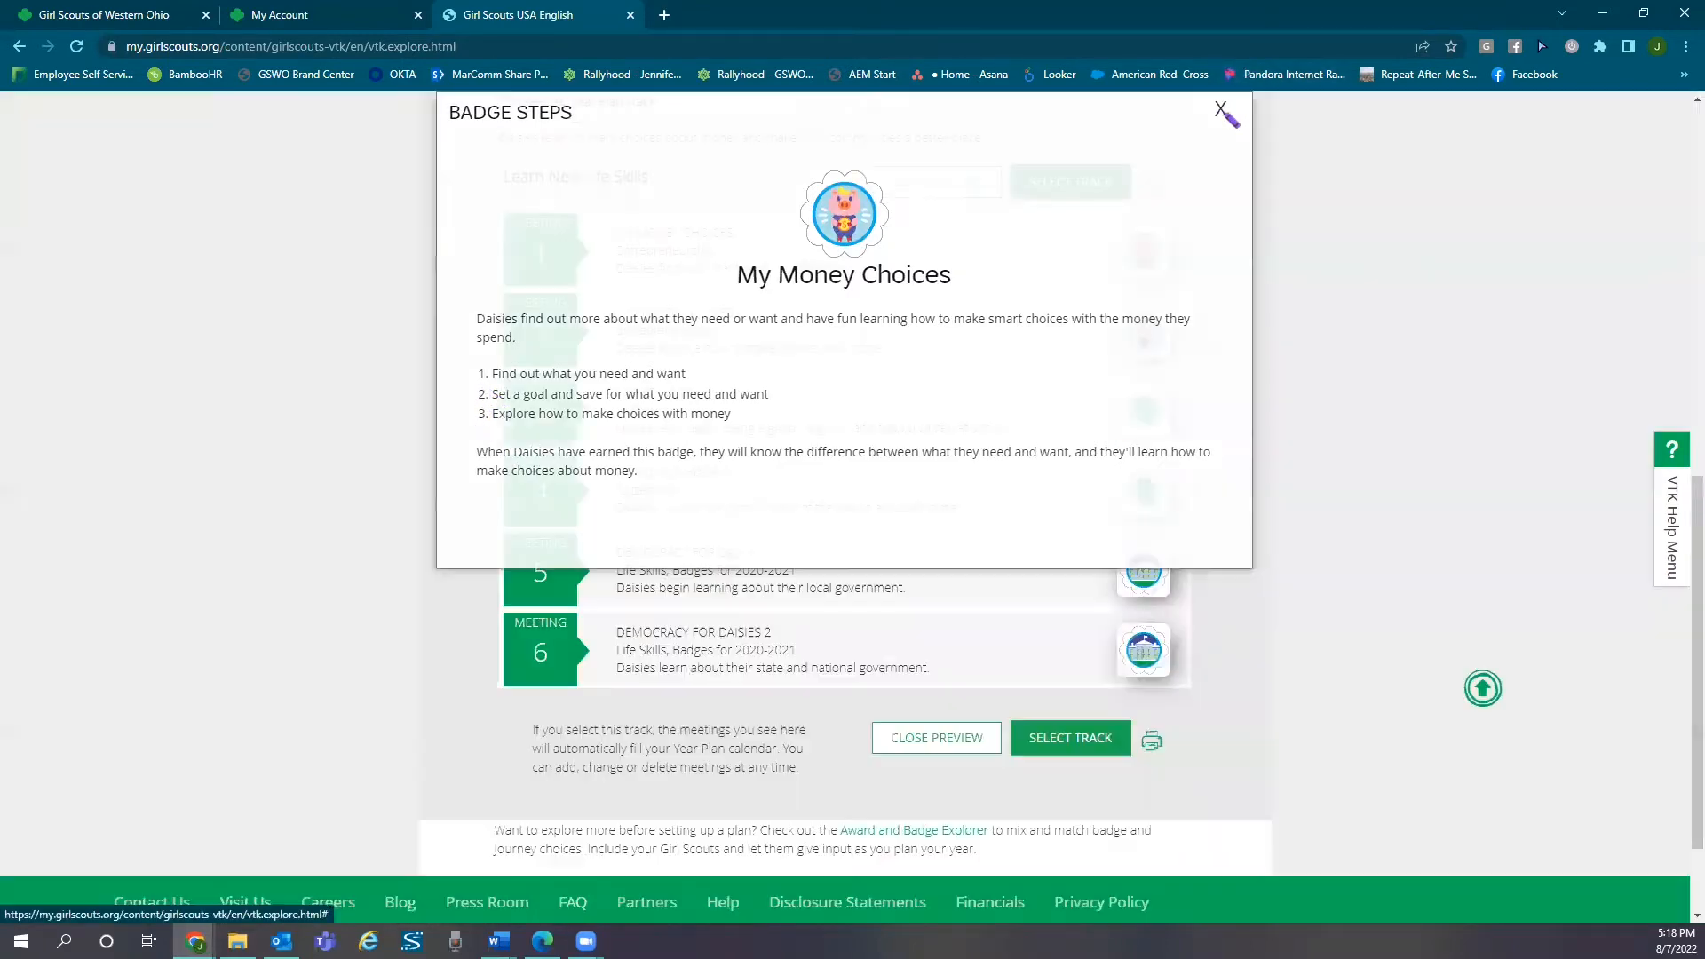
# Step: Close that preview, preview the Fun & Friendship track and select it for the year plan
pyautogui.click(1220, 111)
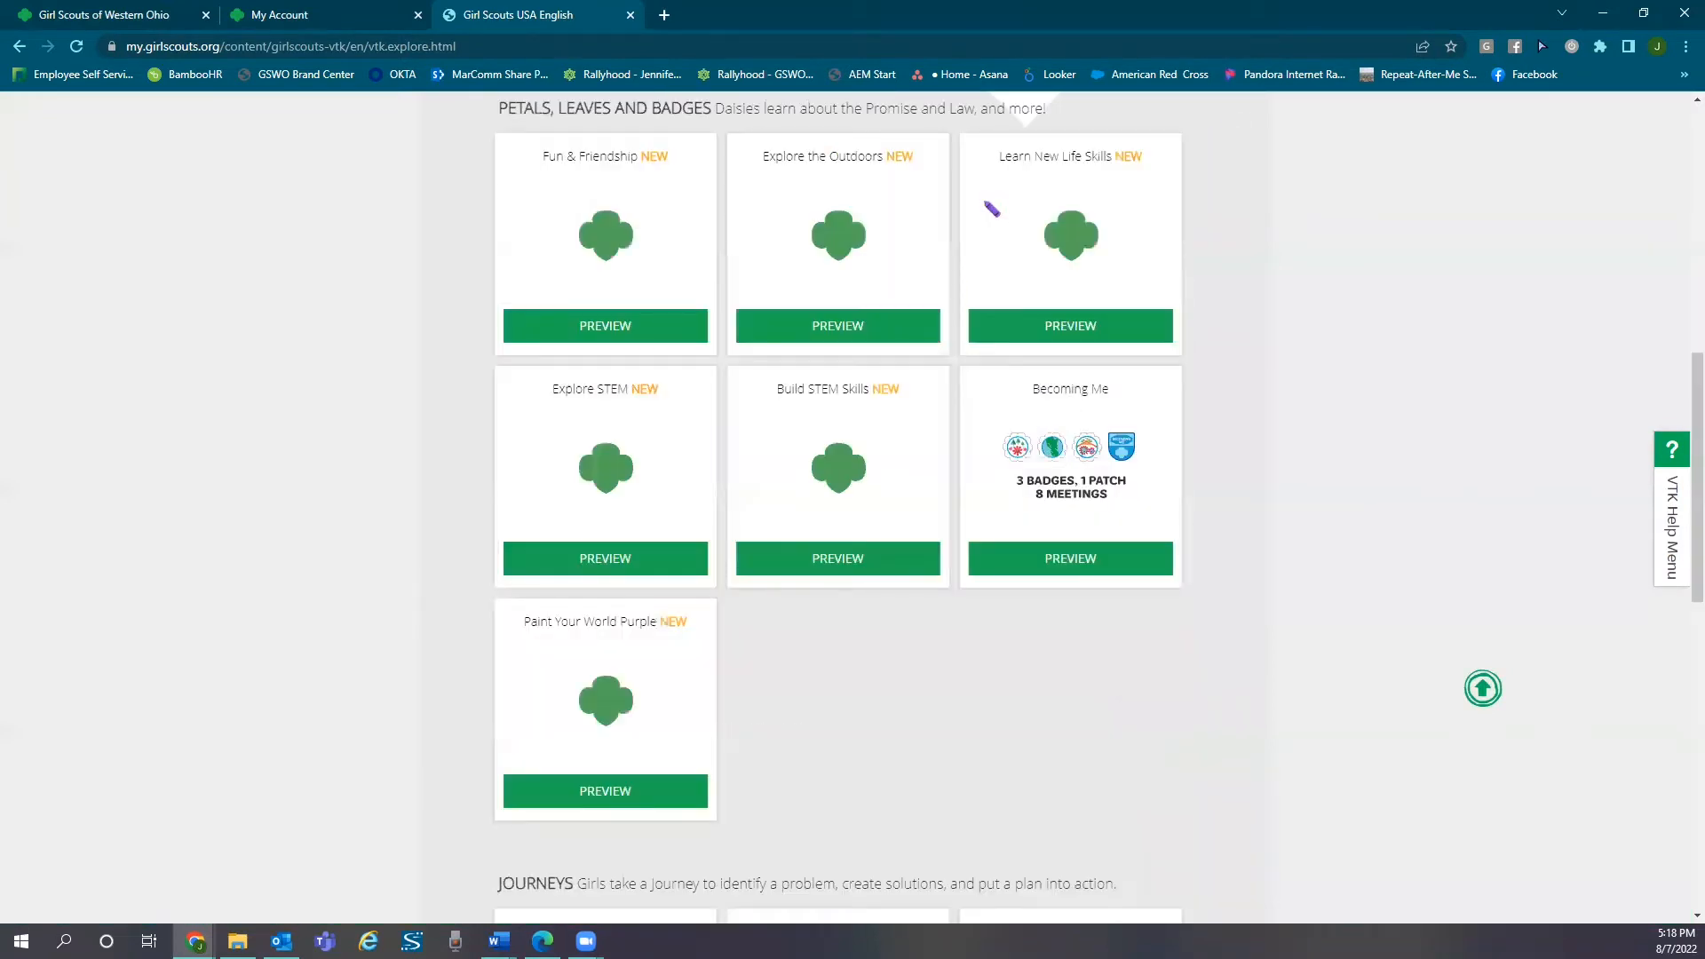
pyautogui.click(604, 325)
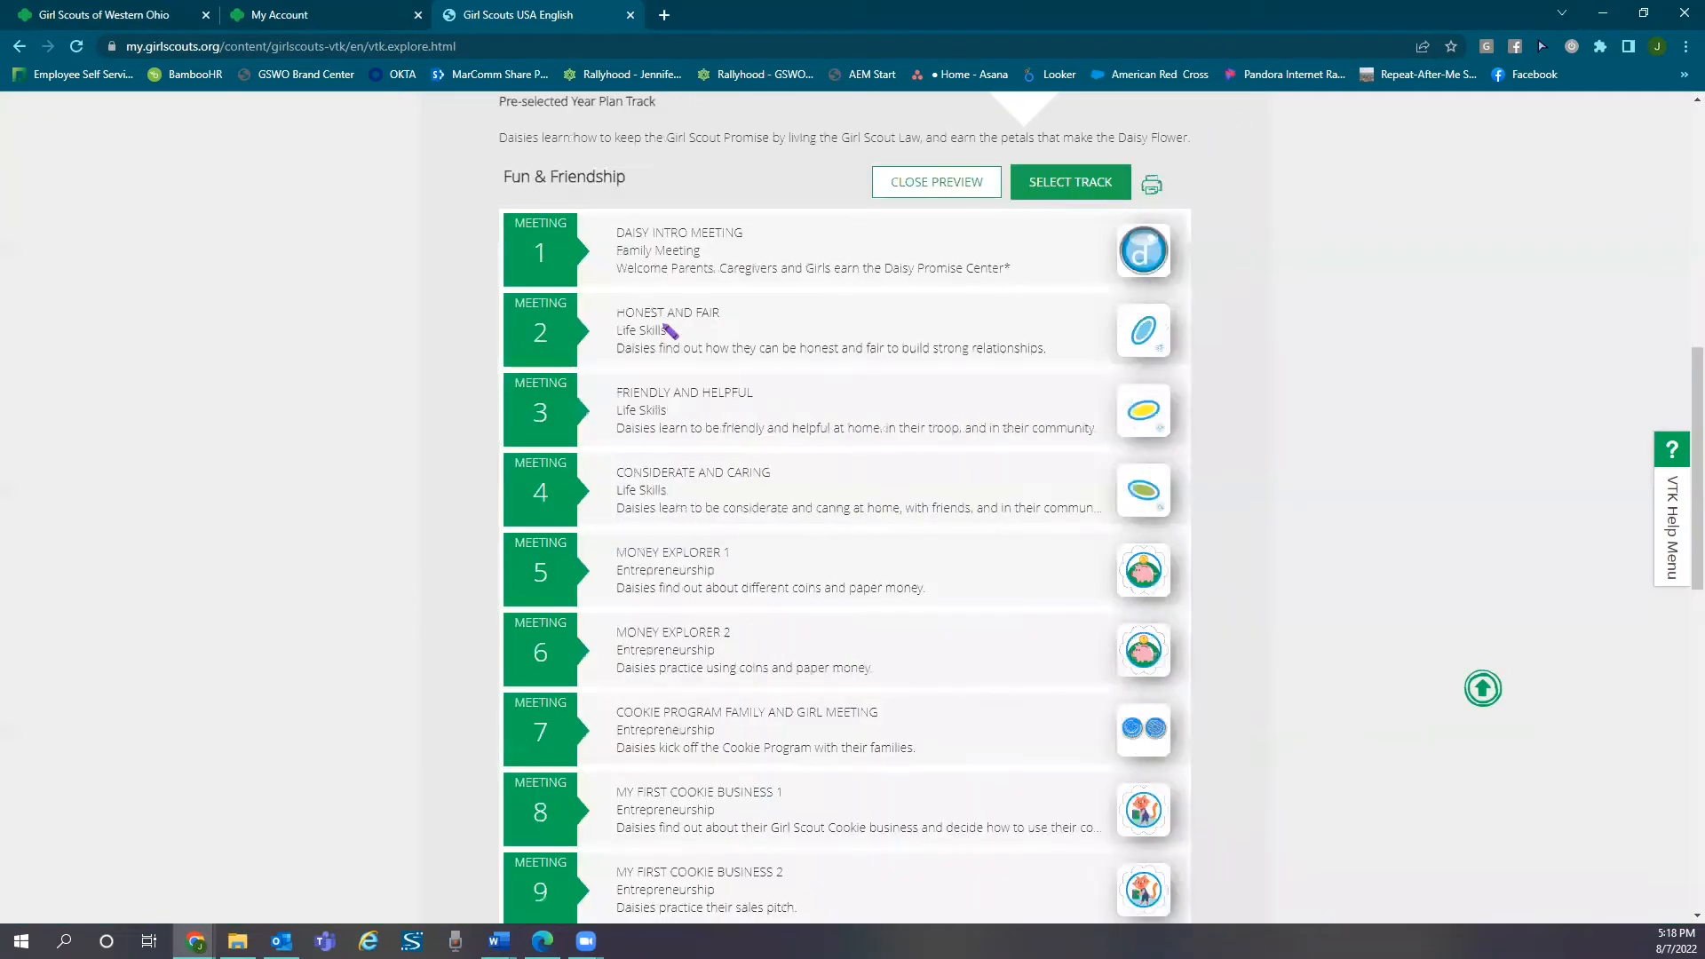
pyautogui.moveTo(1207, 323)
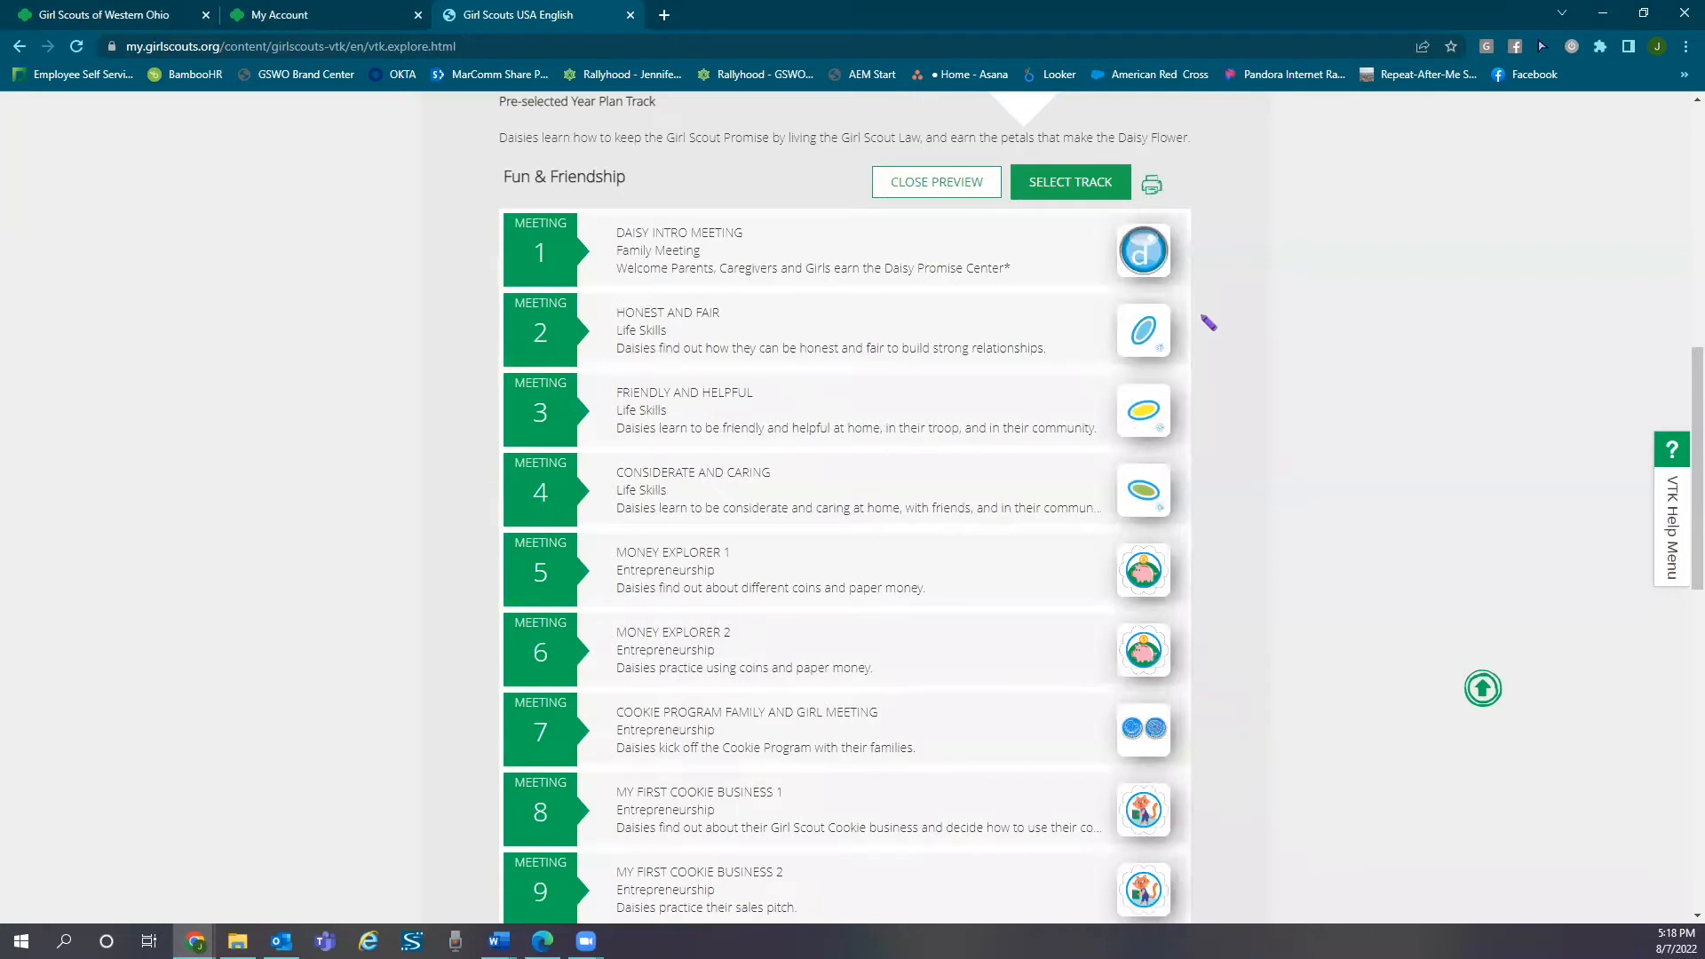
pyautogui.moveTo(1191, 579)
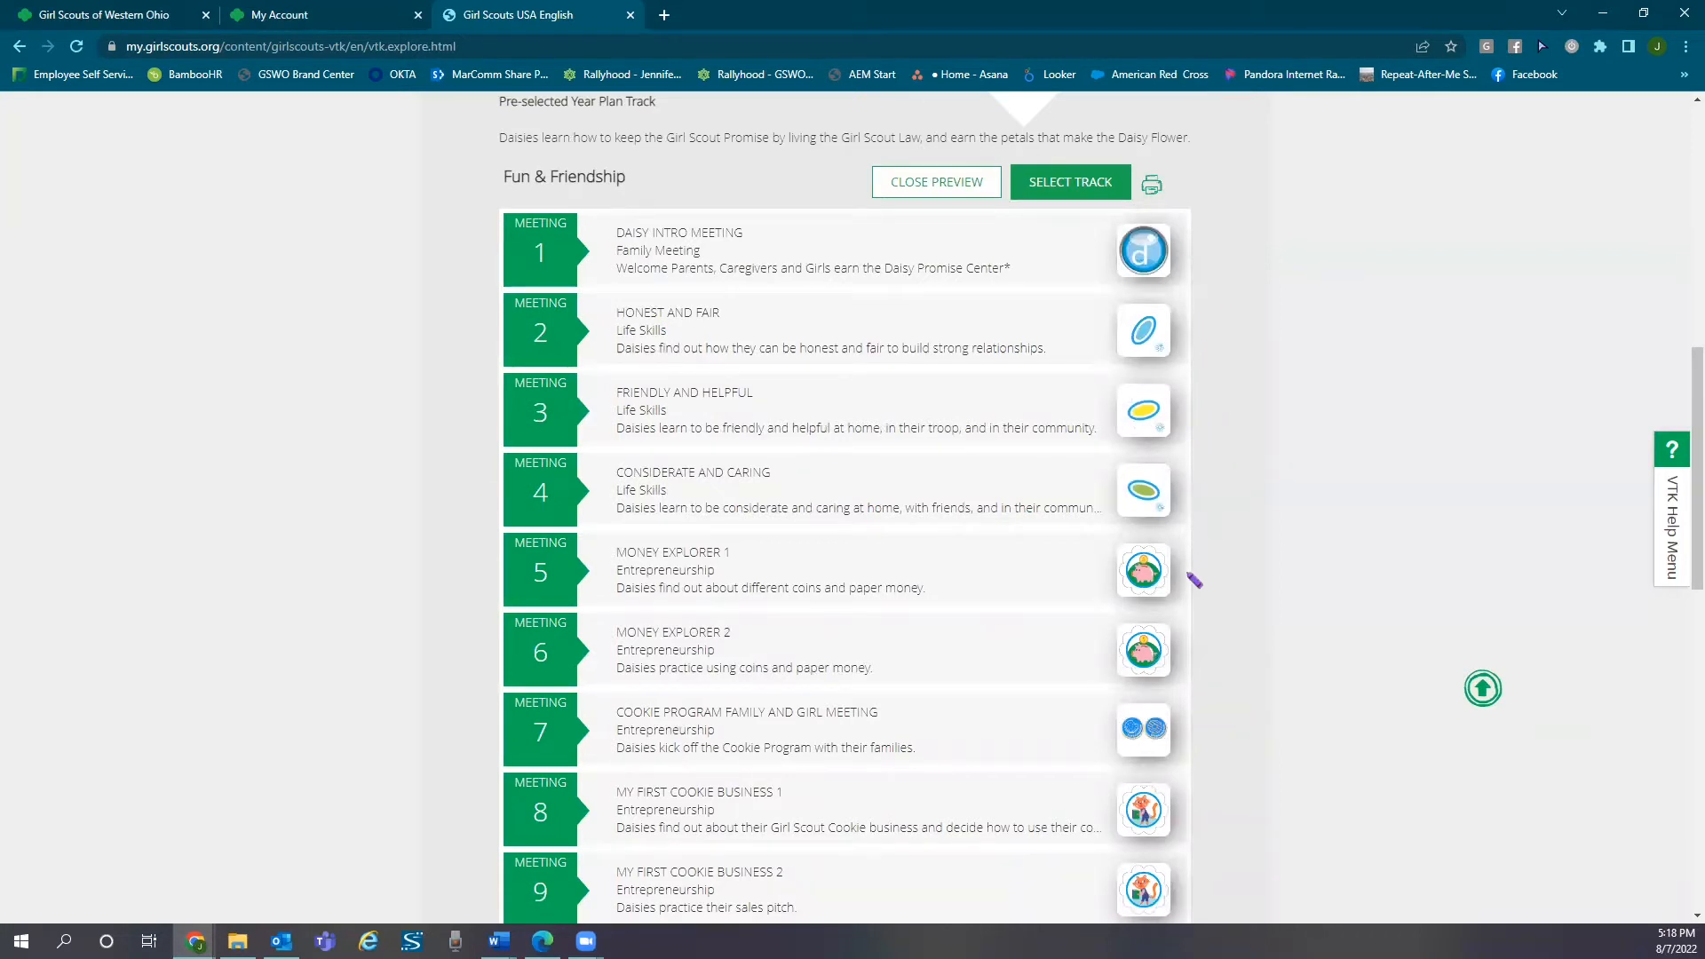
pyautogui.moveTo(1056, 210)
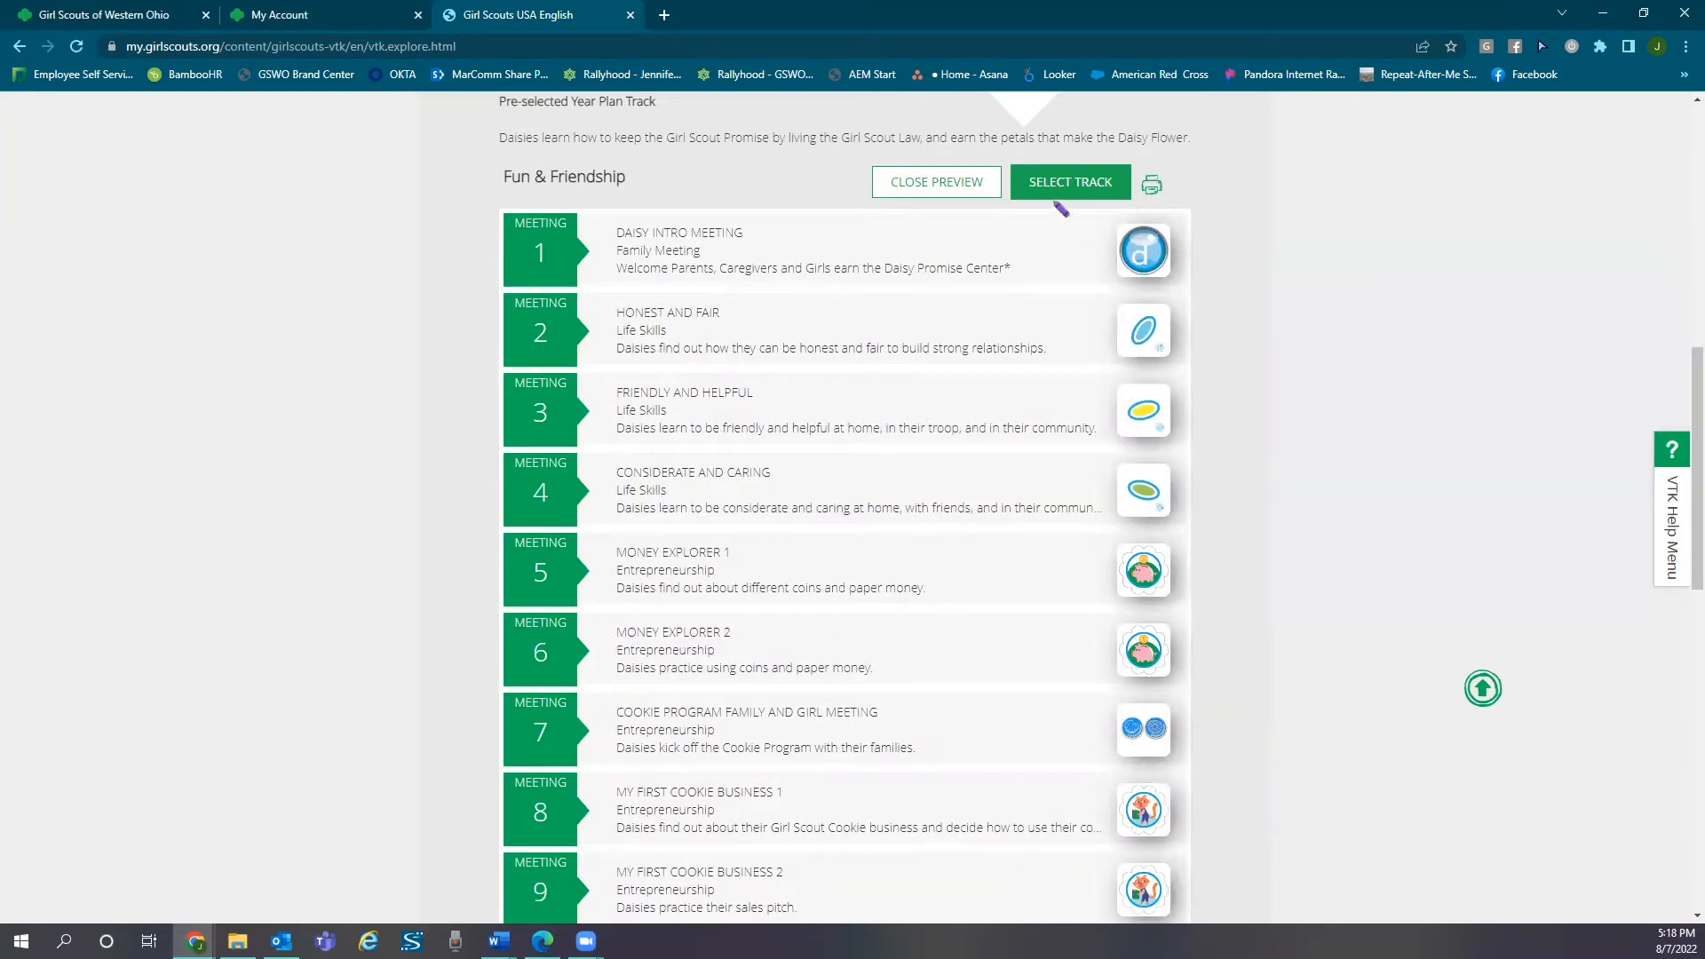
pyautogui.click(1069, 181)
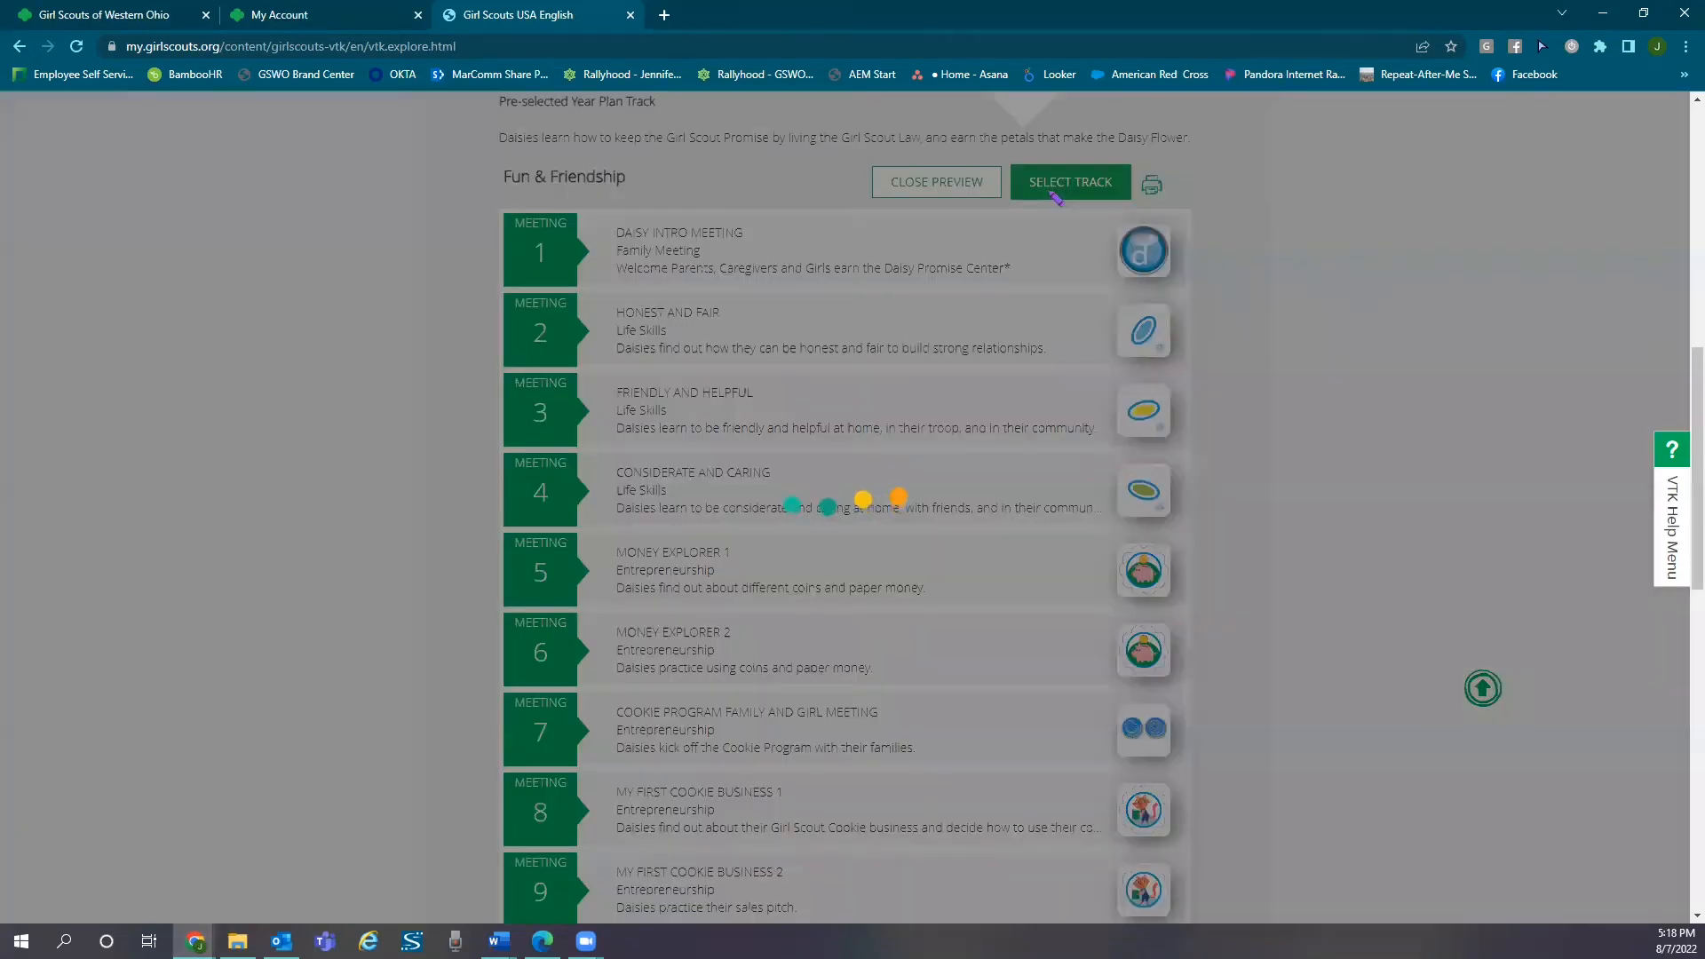
# Step: Return to the Daisy Explorer and bring up the Petal, Badge or Journey meeting search panel
pyautogui.click(933, 181)
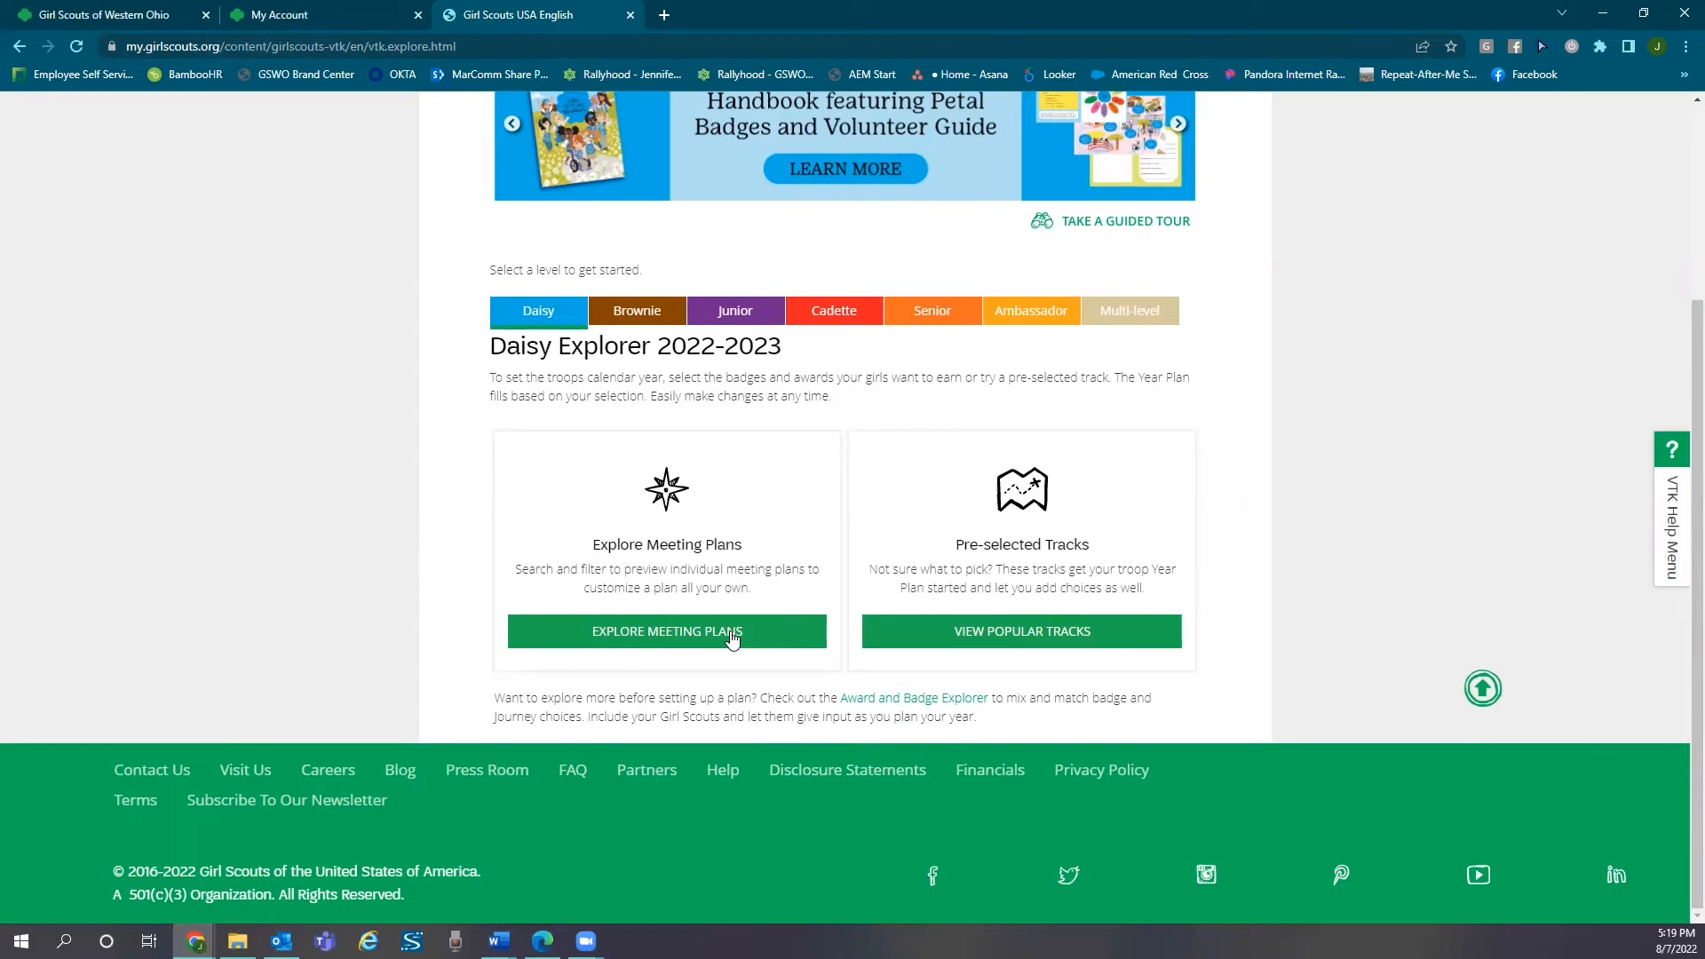
pyautogui.click(666, 630)
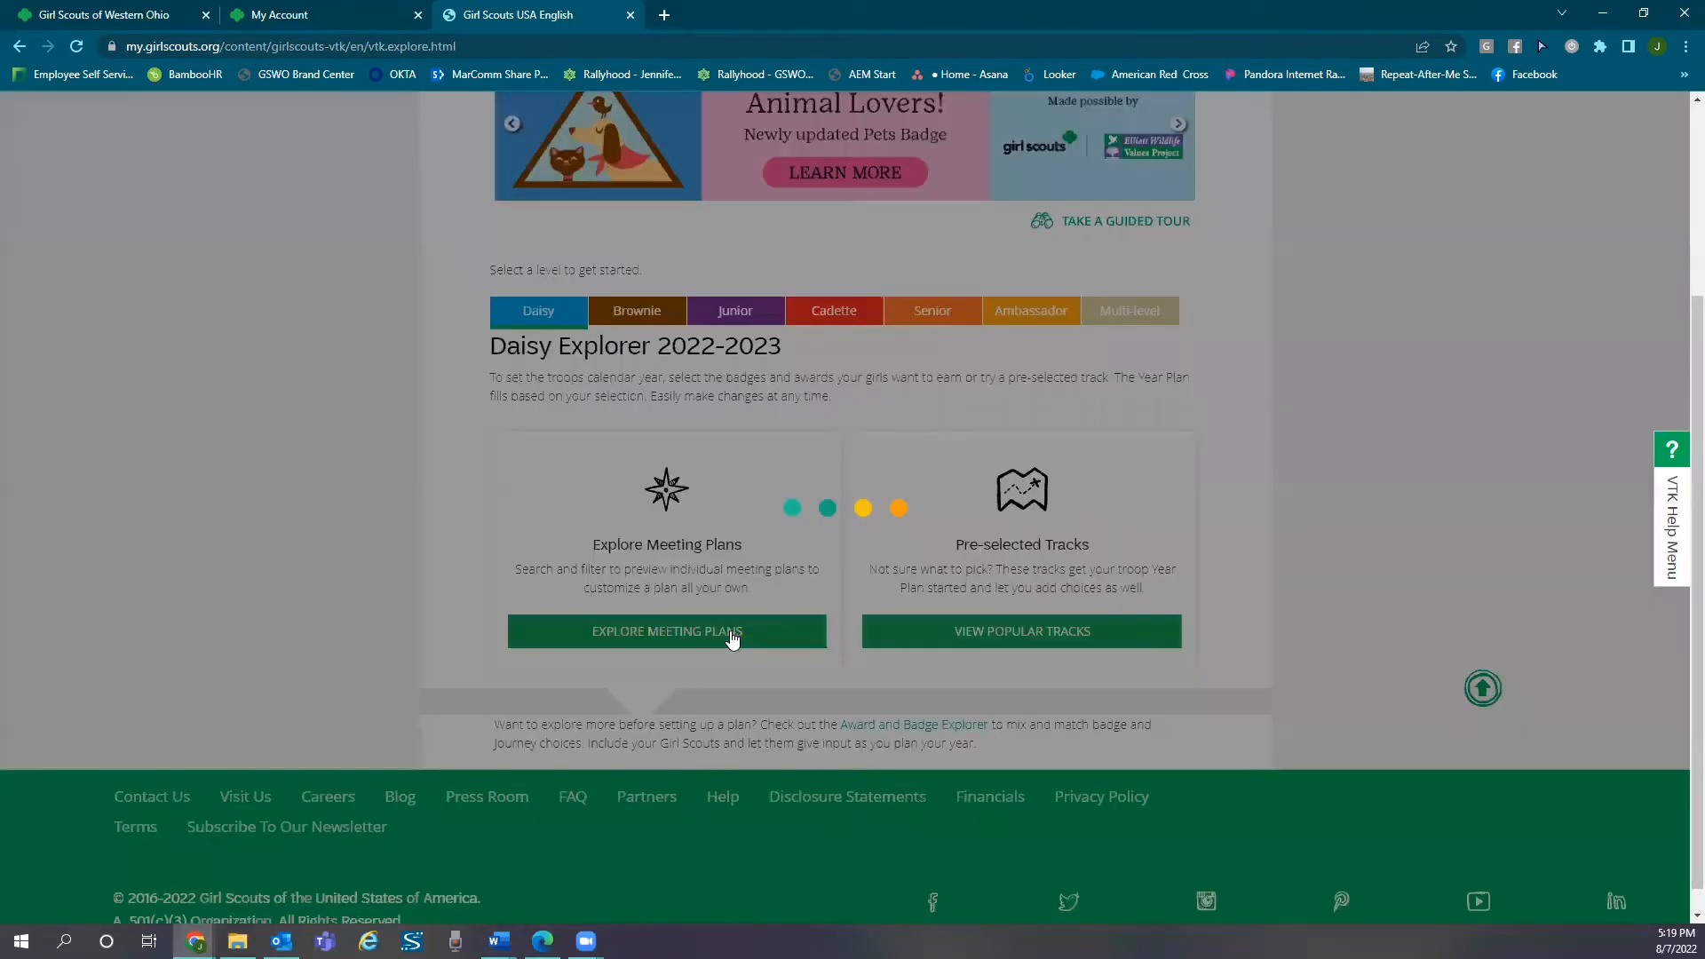
pyautogui.click(666, 631)
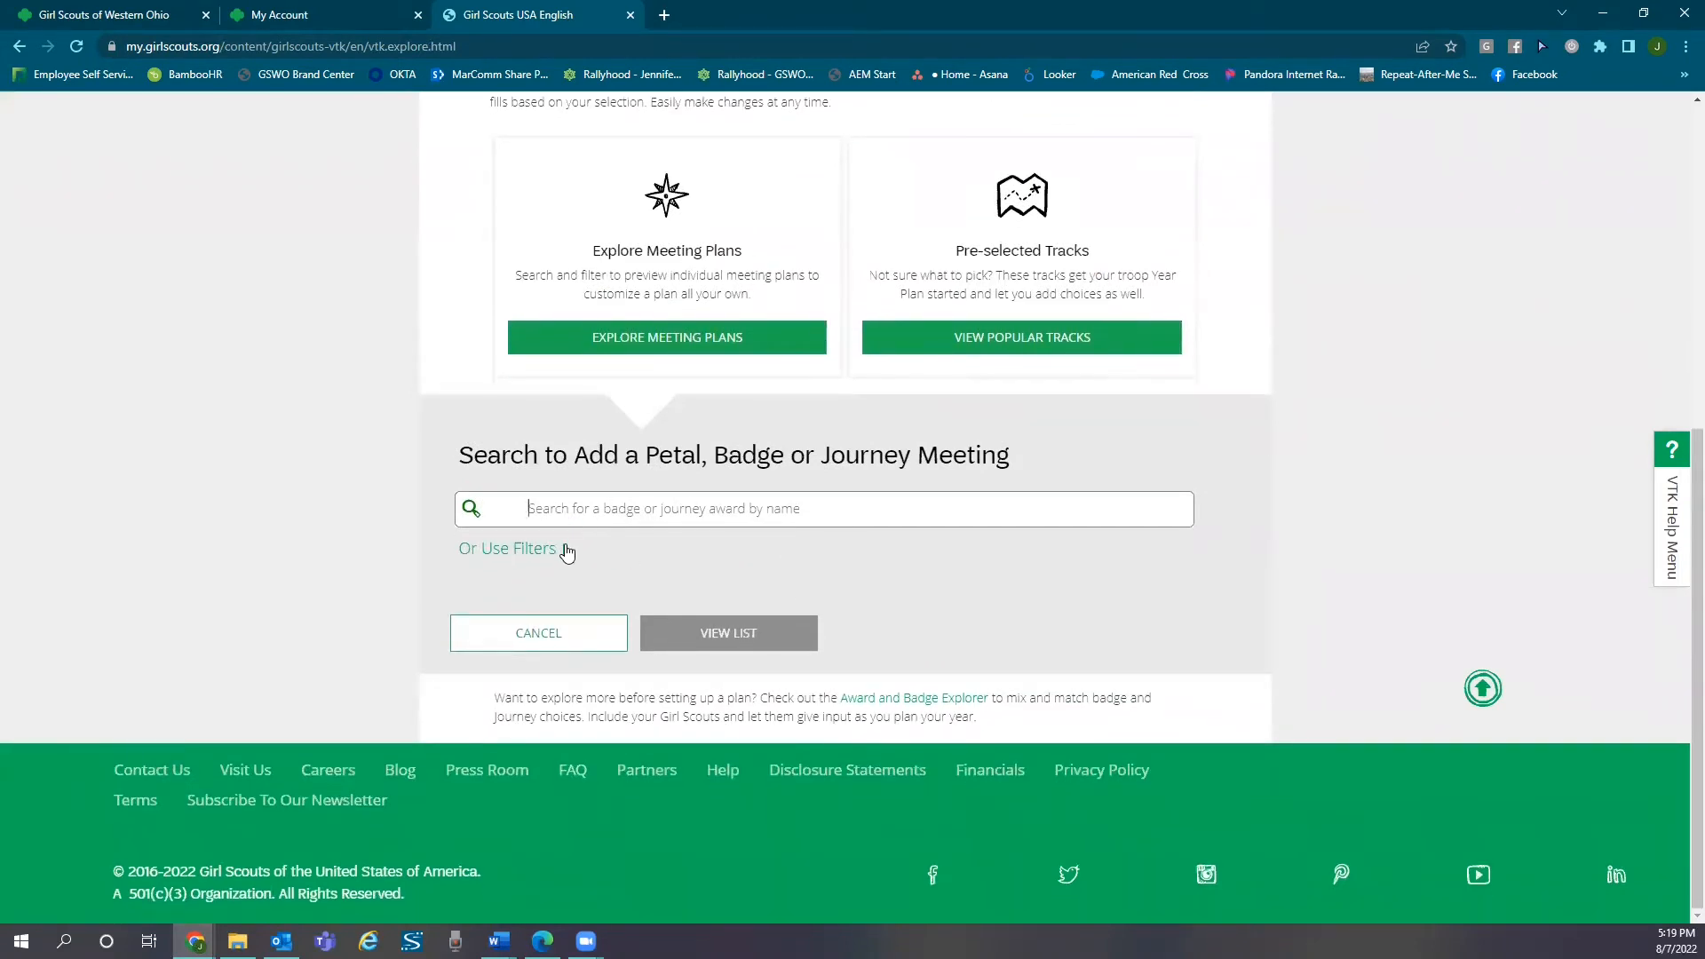
# Step: Filter the meeting search to Daisy level, Badges Petals type and New for 2022-2023
pyautogui.click(508, 547)
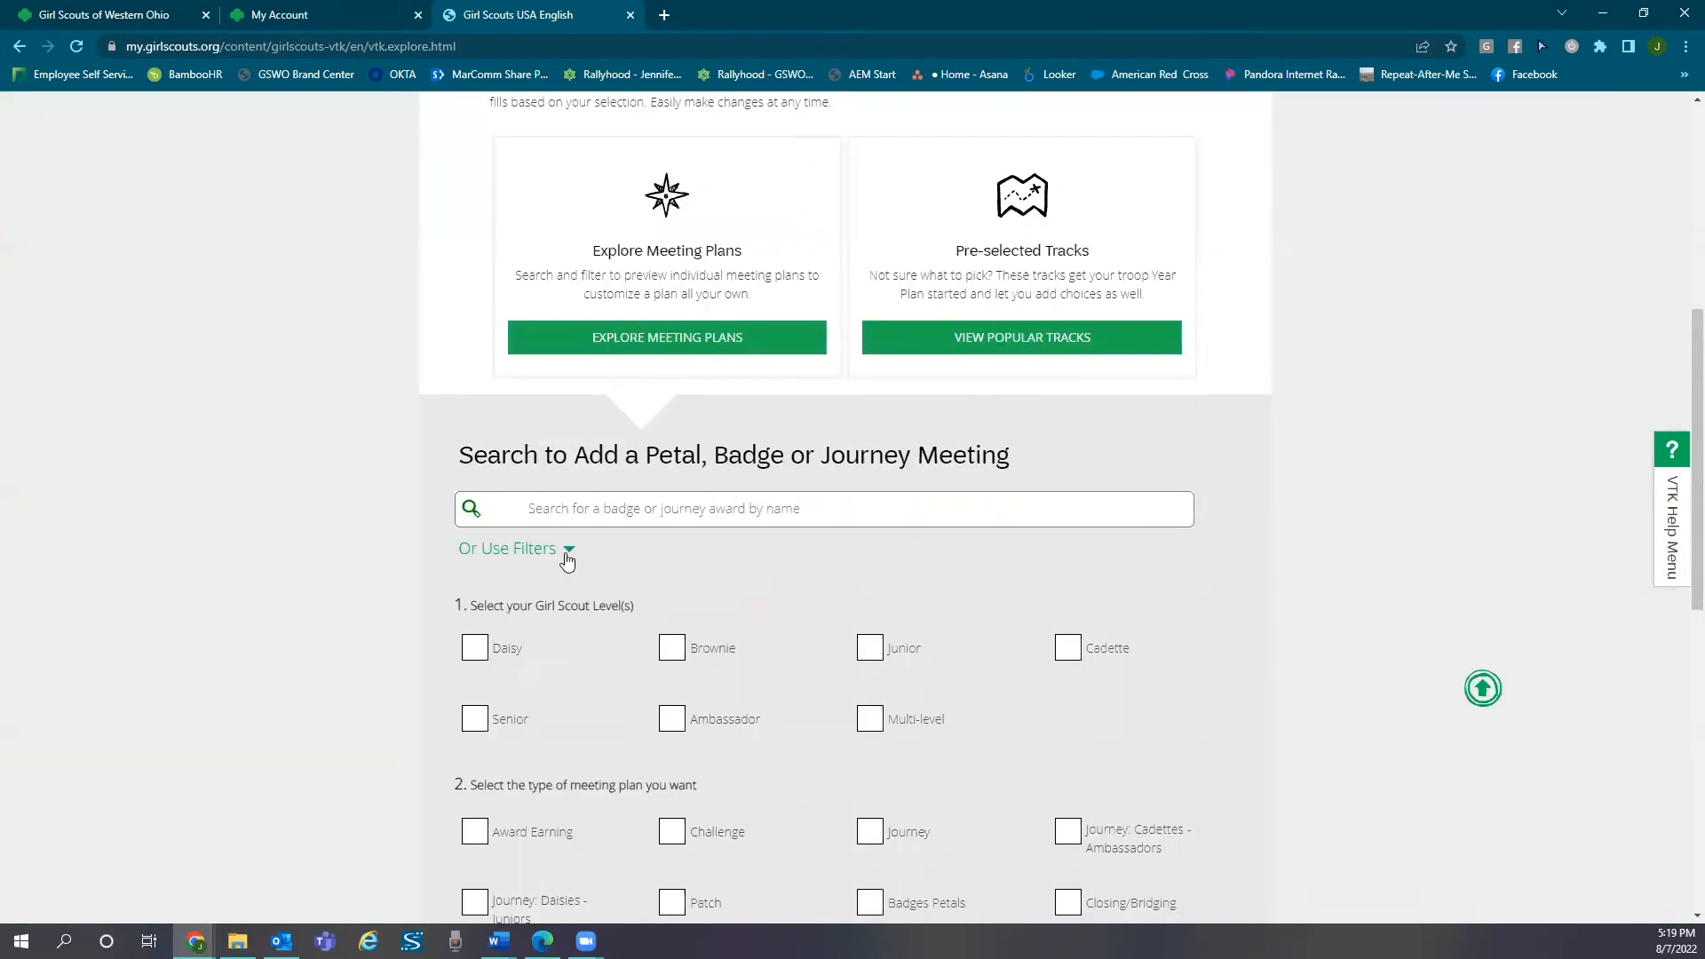
pyautogui.scroll(-3)
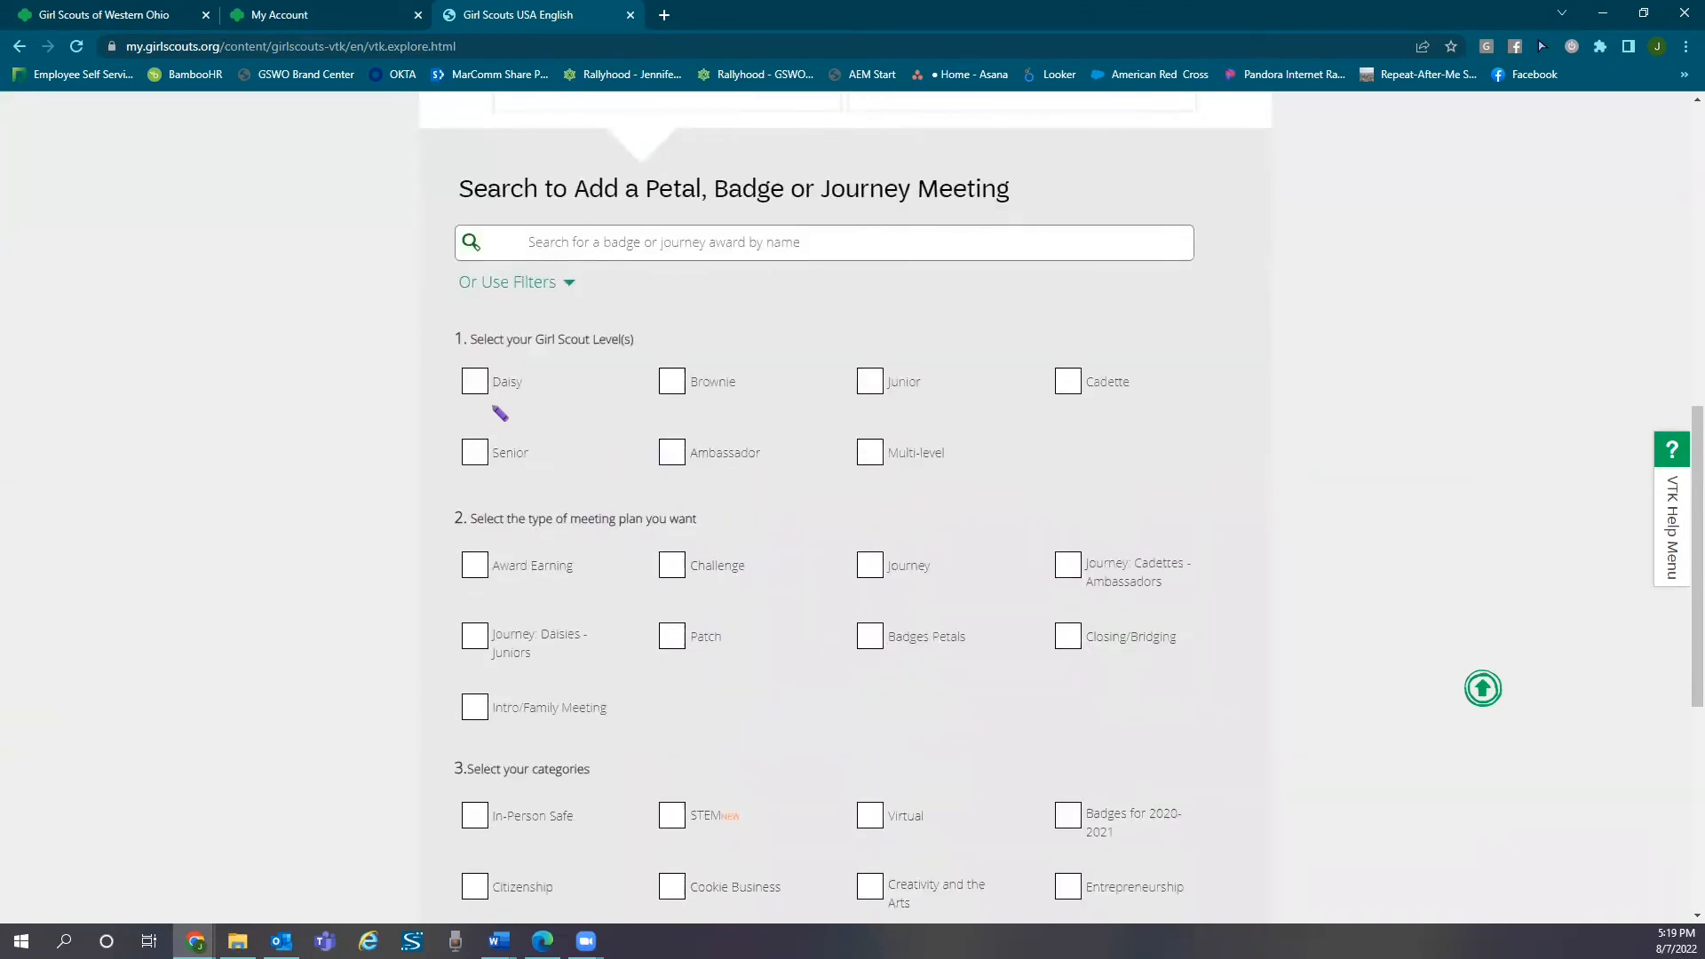
pyautogui.click(474, 380)
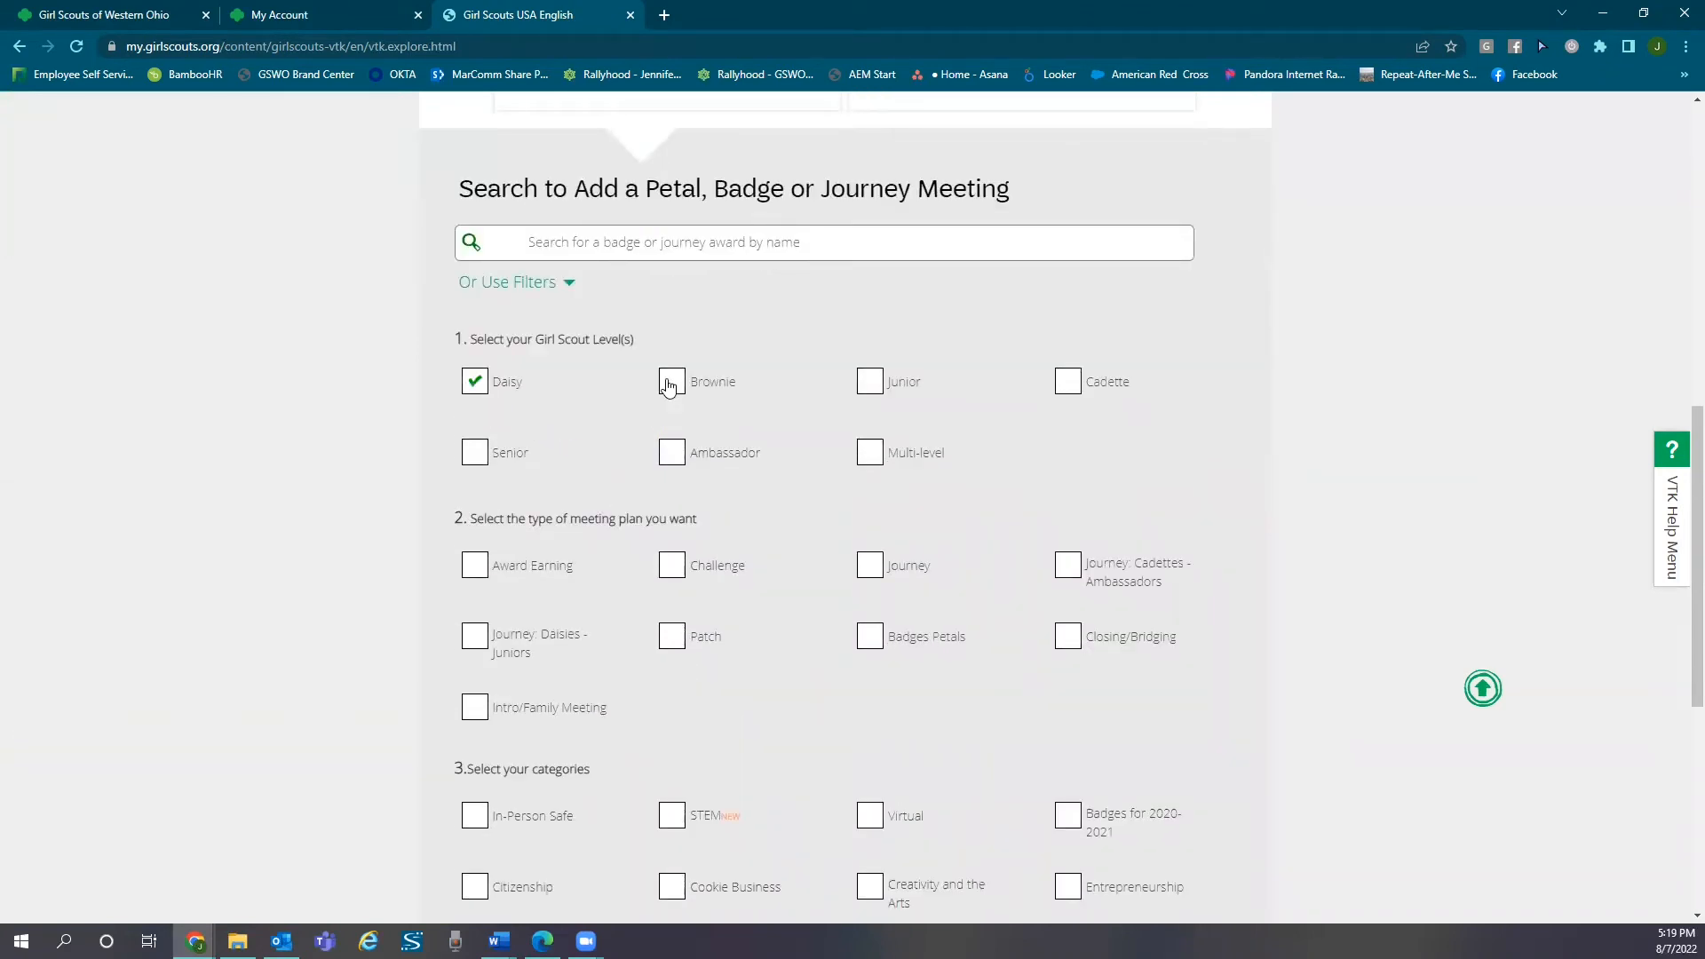
pyautogui.moveTo(868, 641)
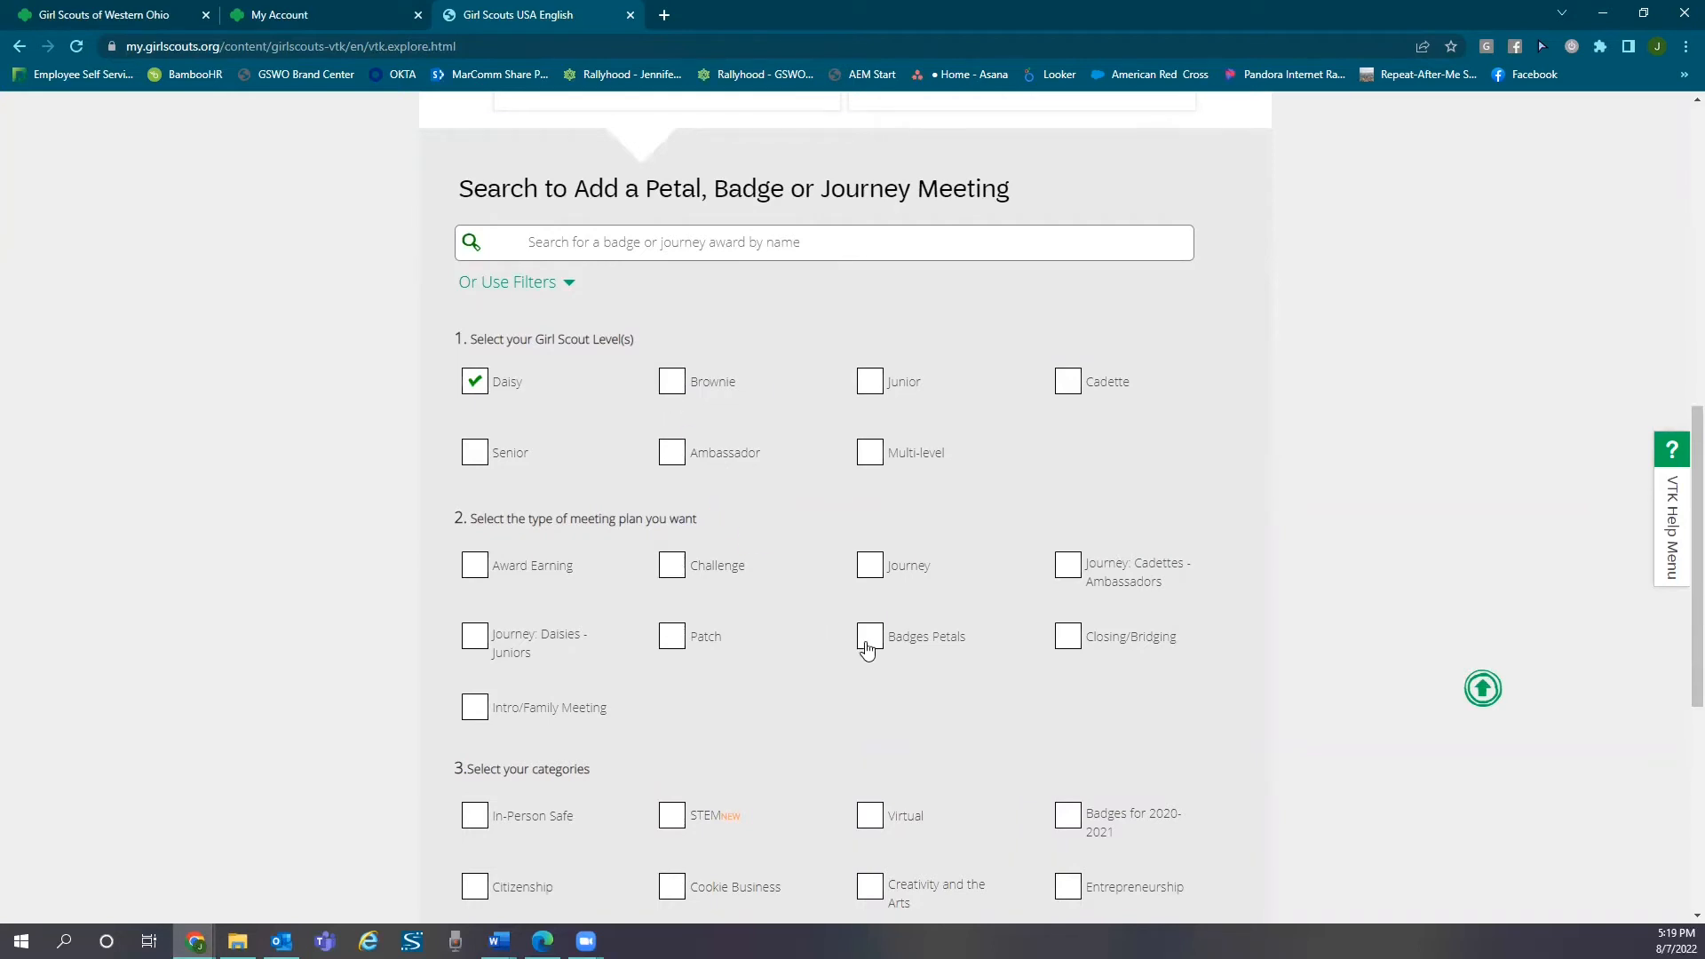
pyautogui.click(868, 636)
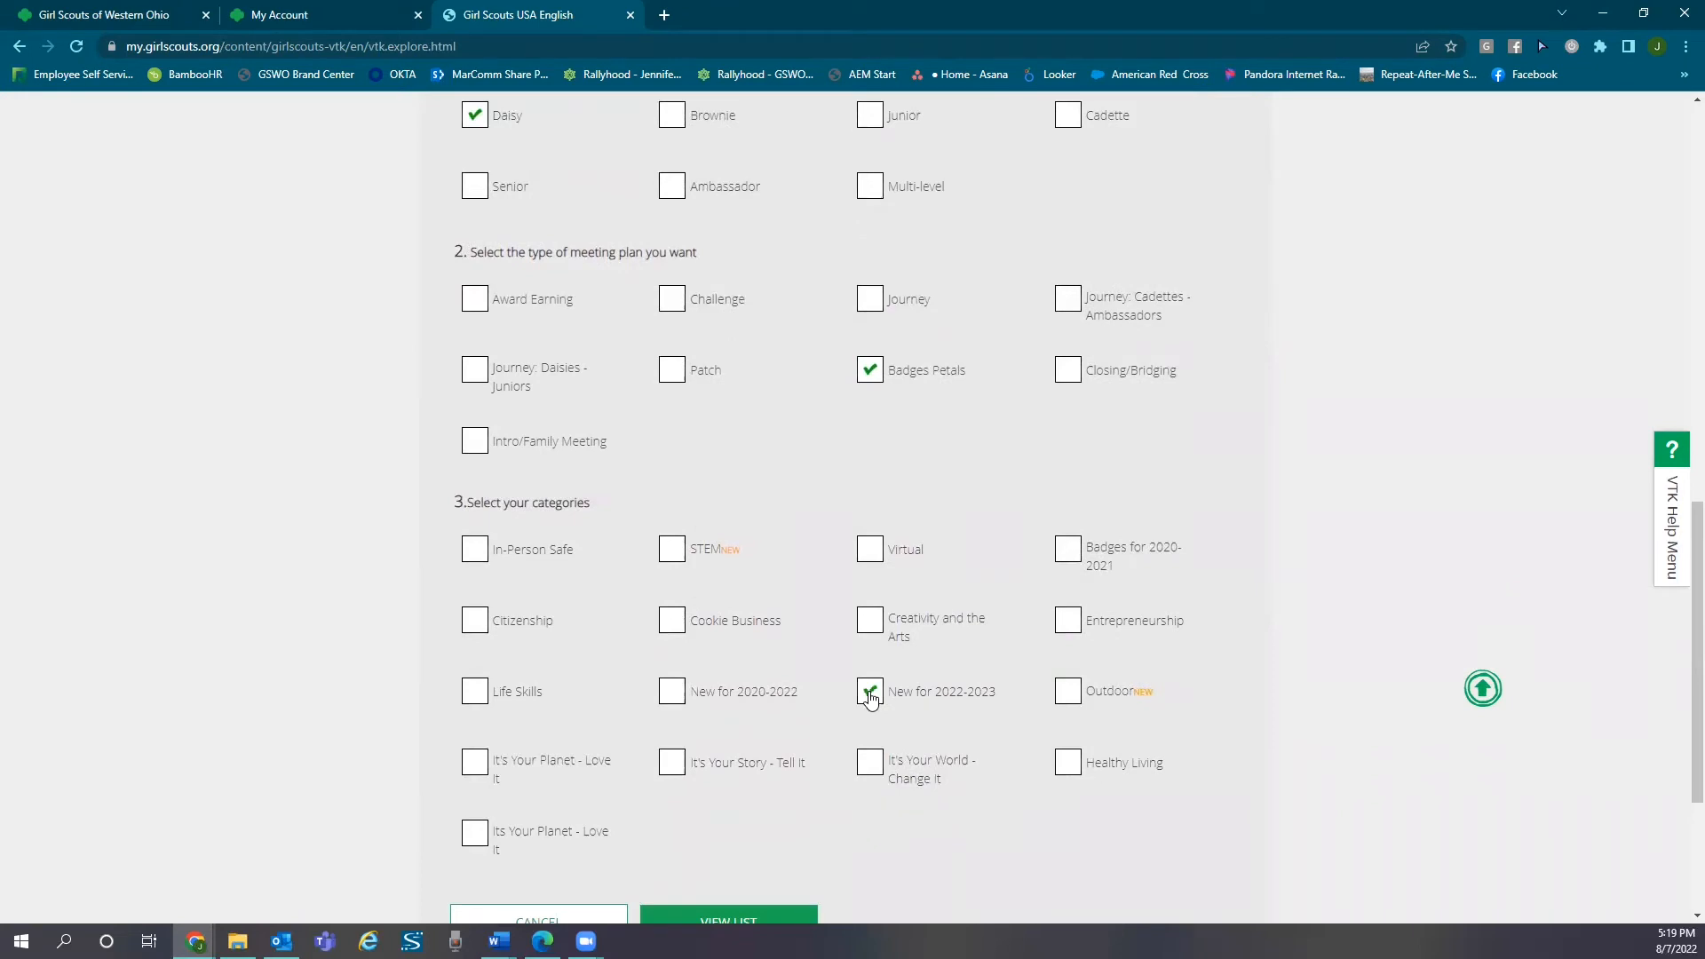
pyautogui.click(869, 691)
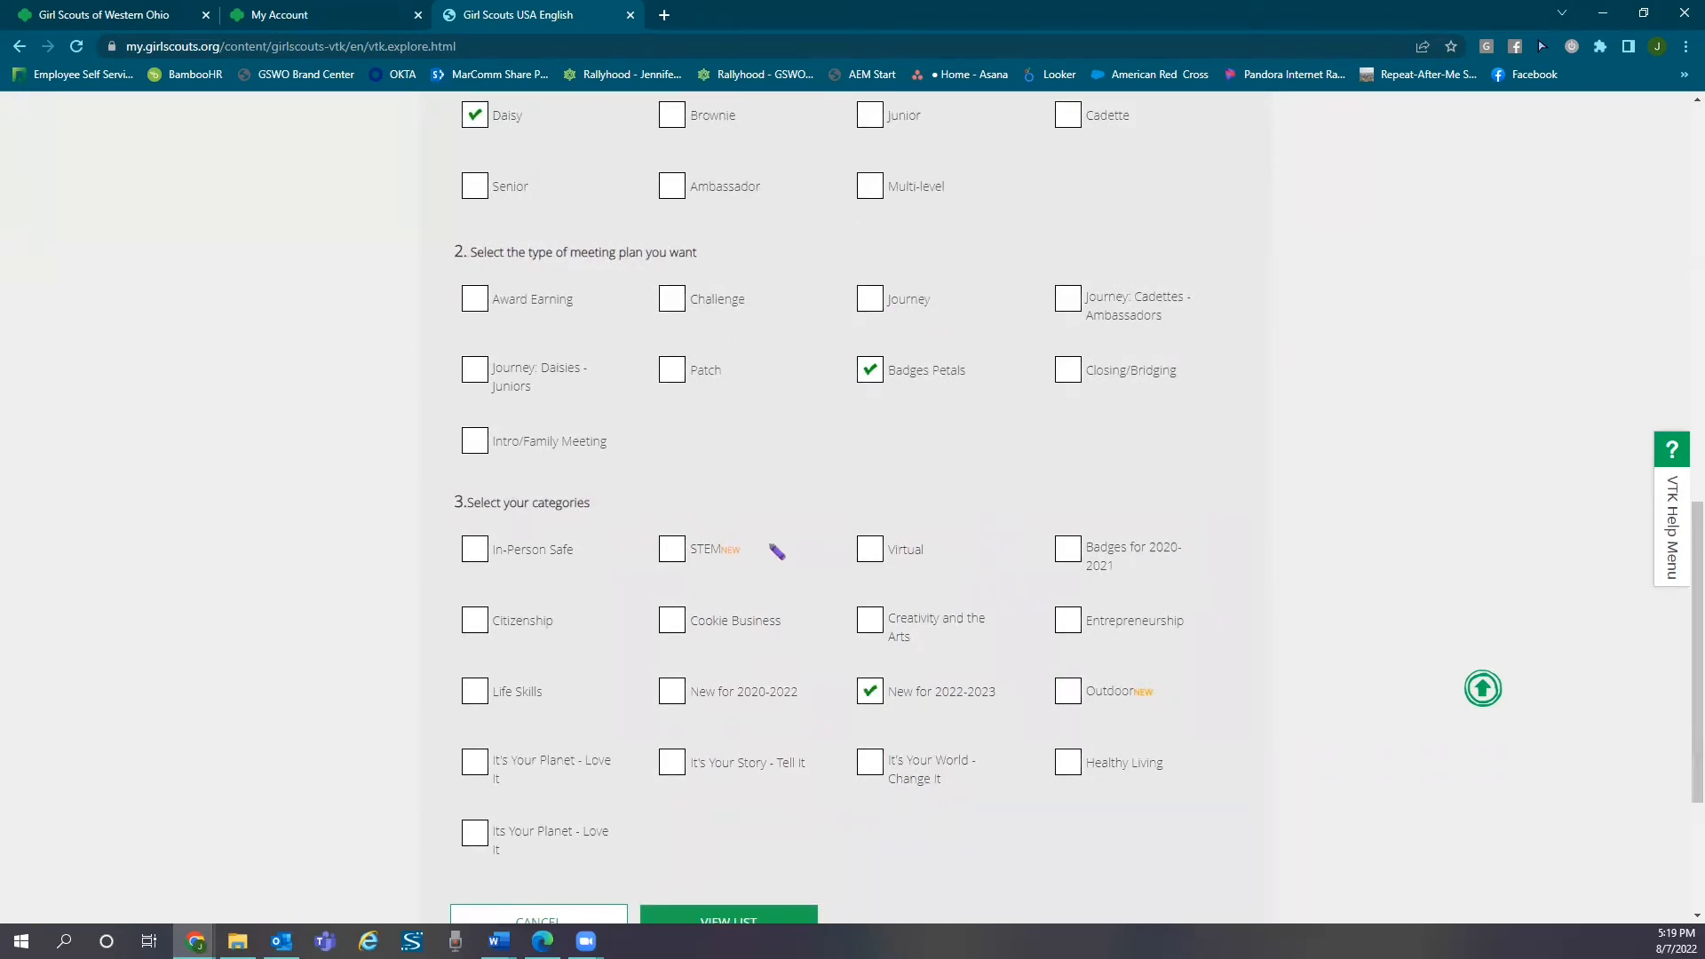
pyautogui.scroll(-3)
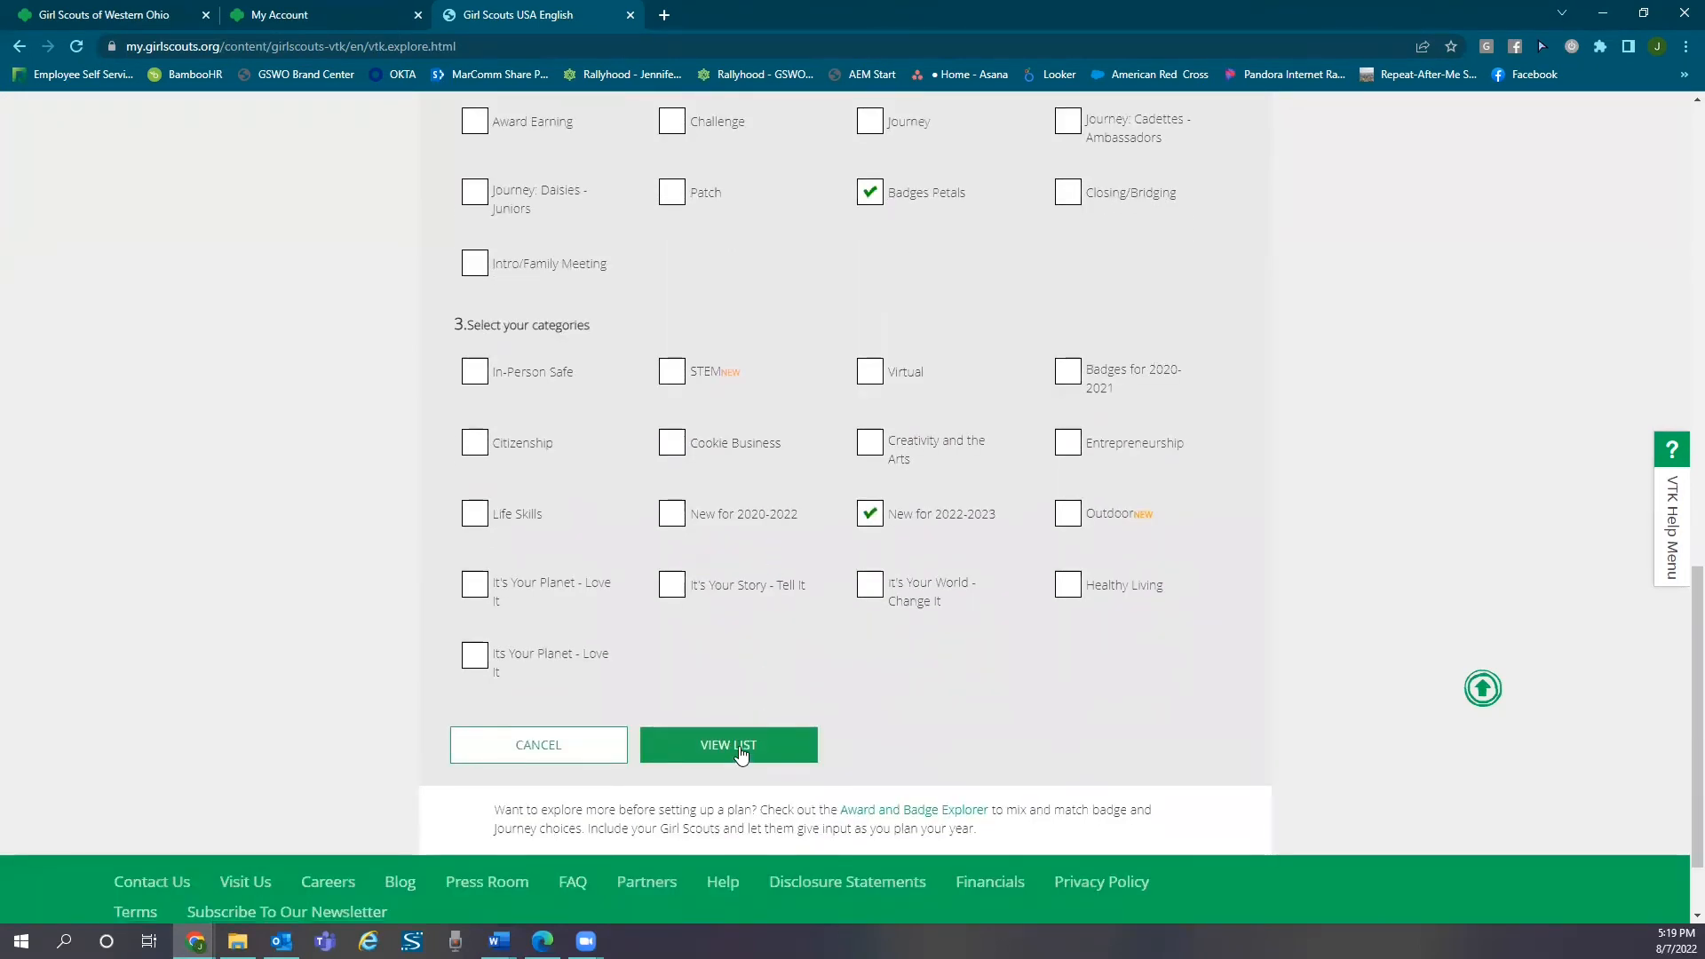
# Step: List the 16 matching plans and check Respect Myself and Others and Money Explorer 1
pyautogui.click(728, 744)
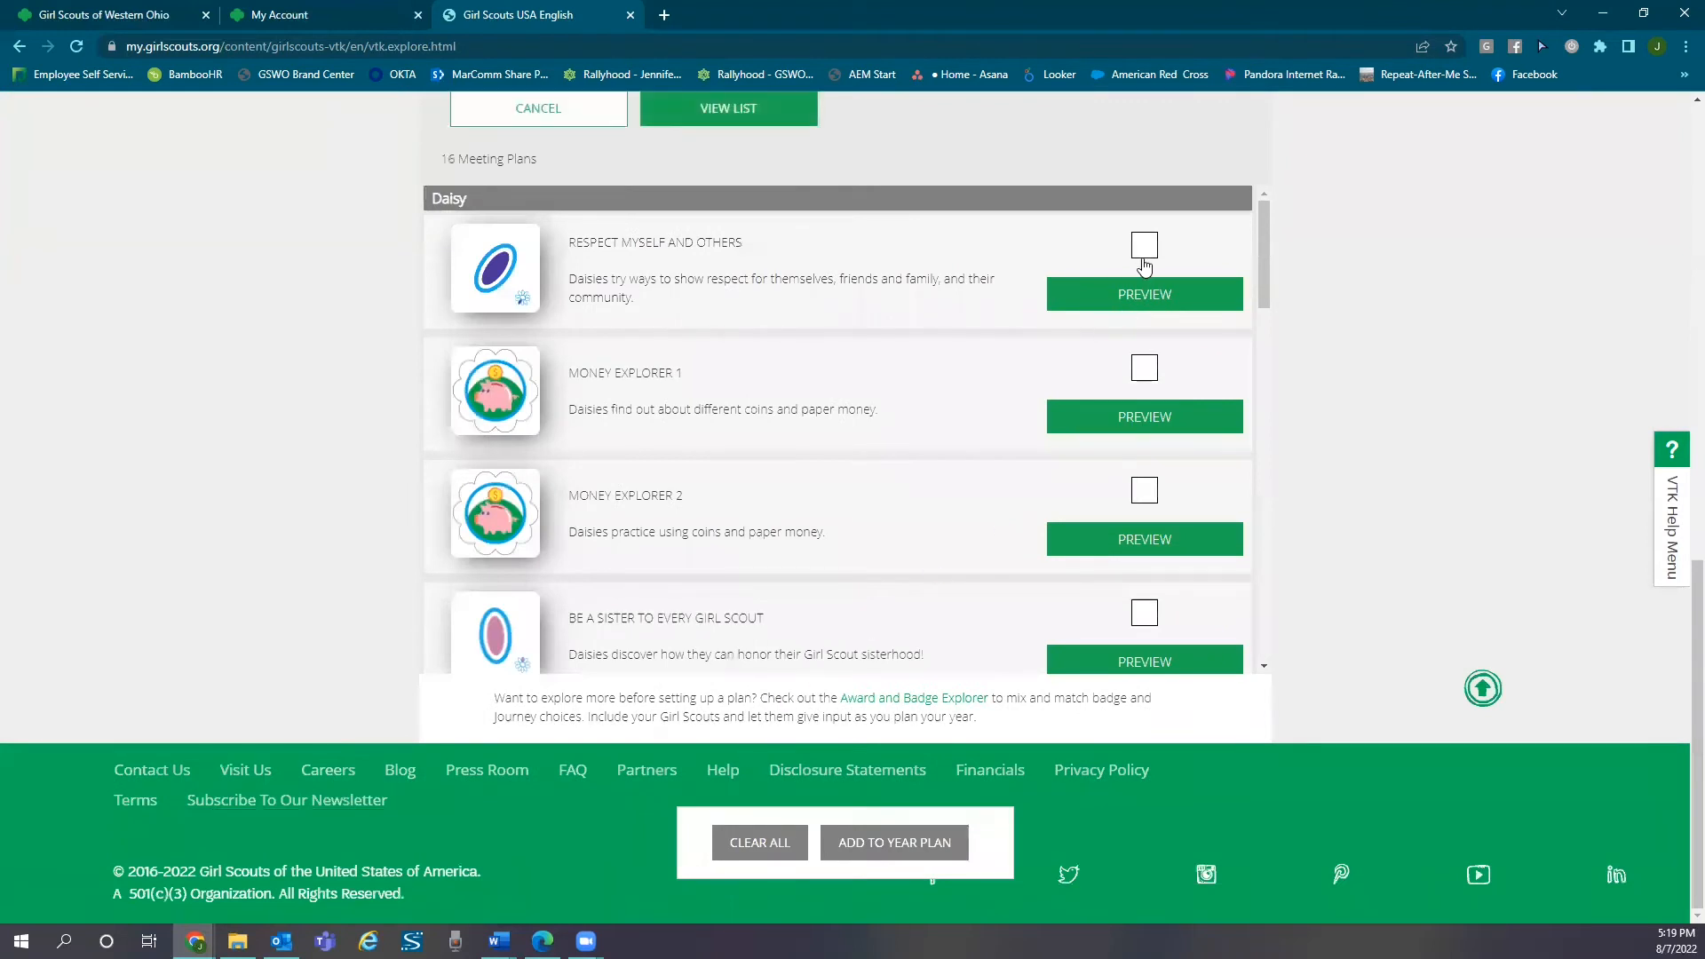
pyautogui.click(1143, 245)
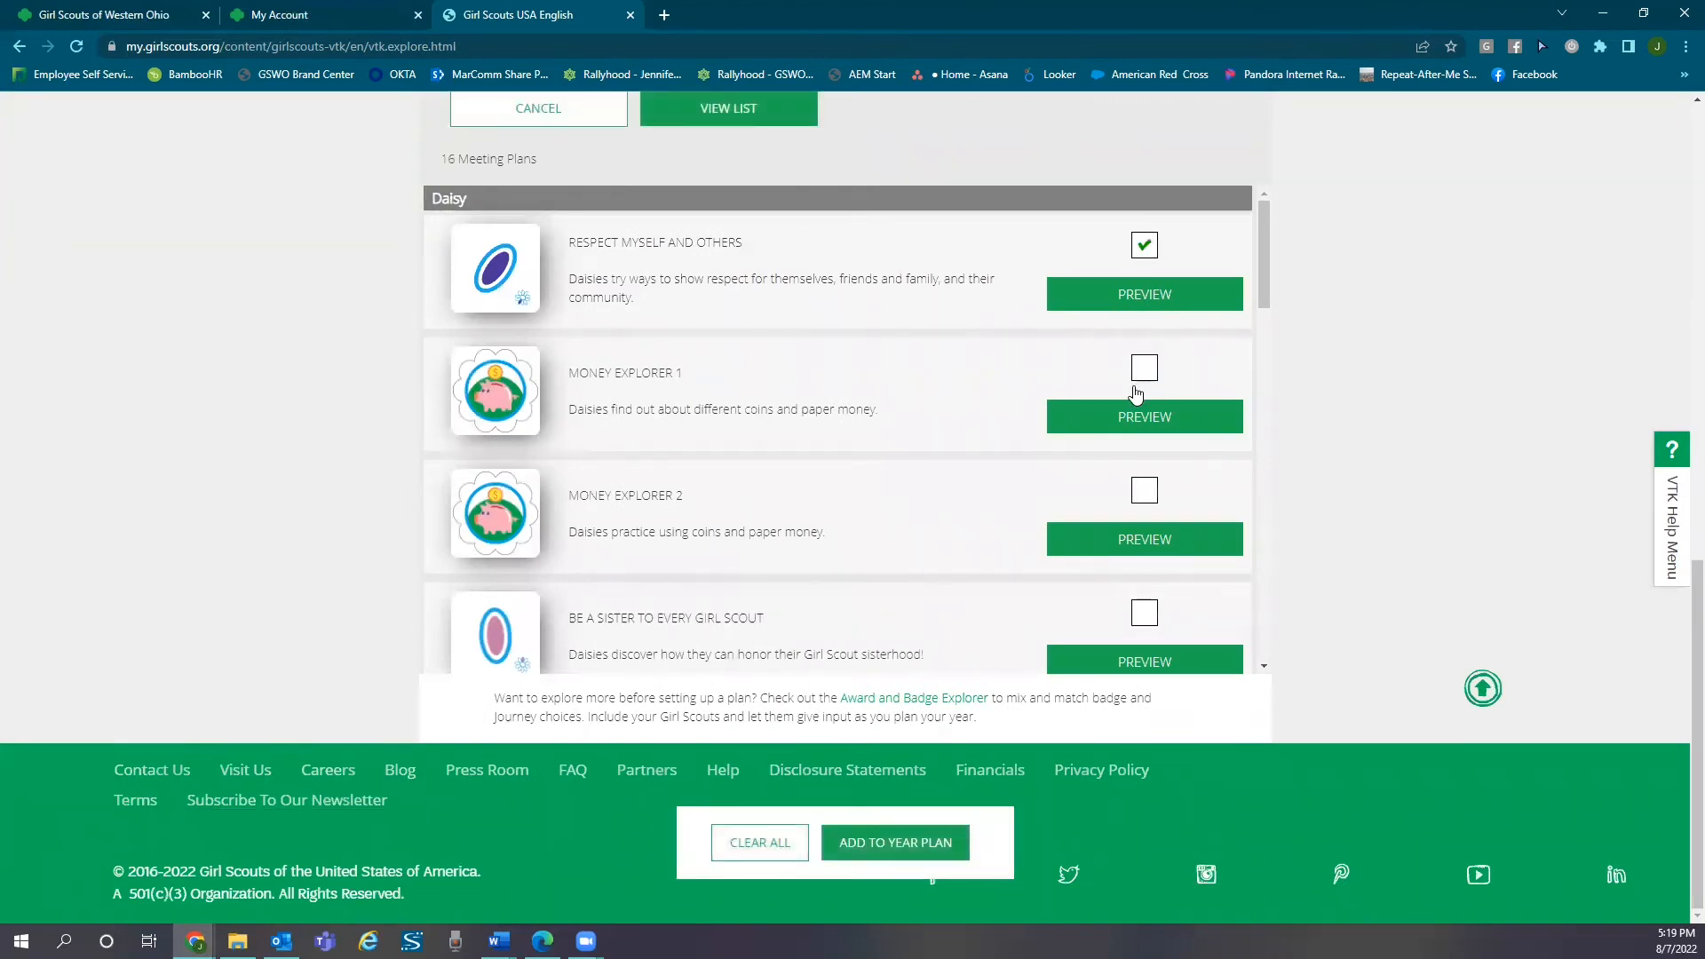
pyautogui.click(1142, 490)
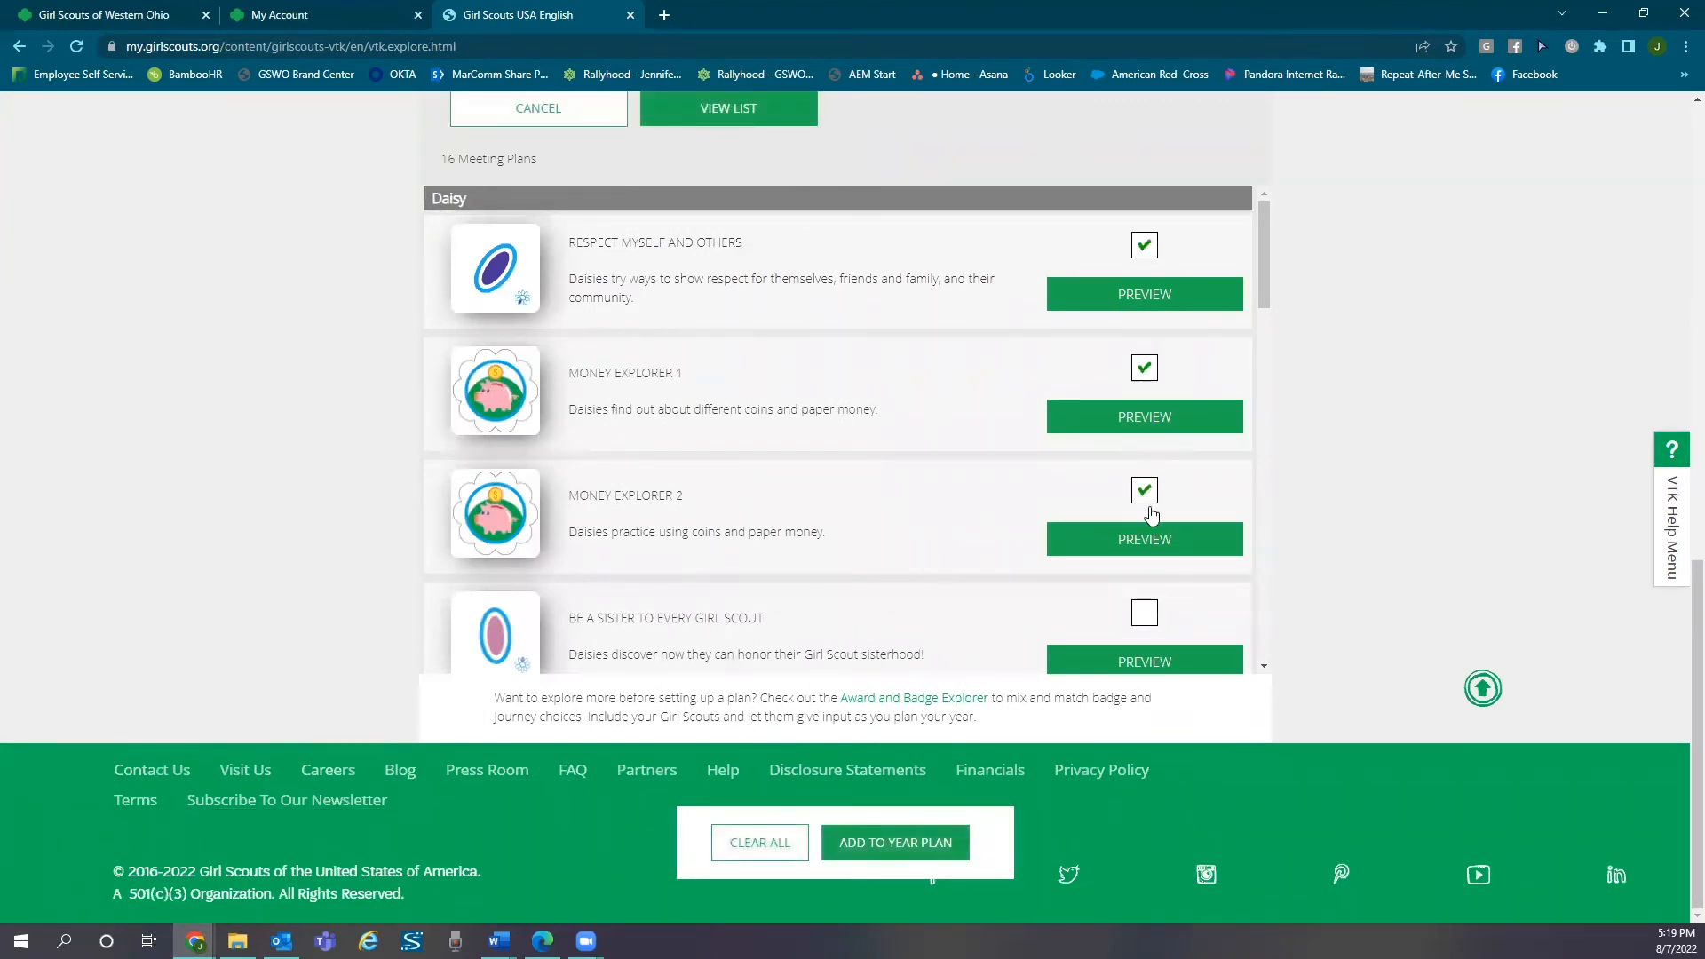
pyautogui.scroll(-3)
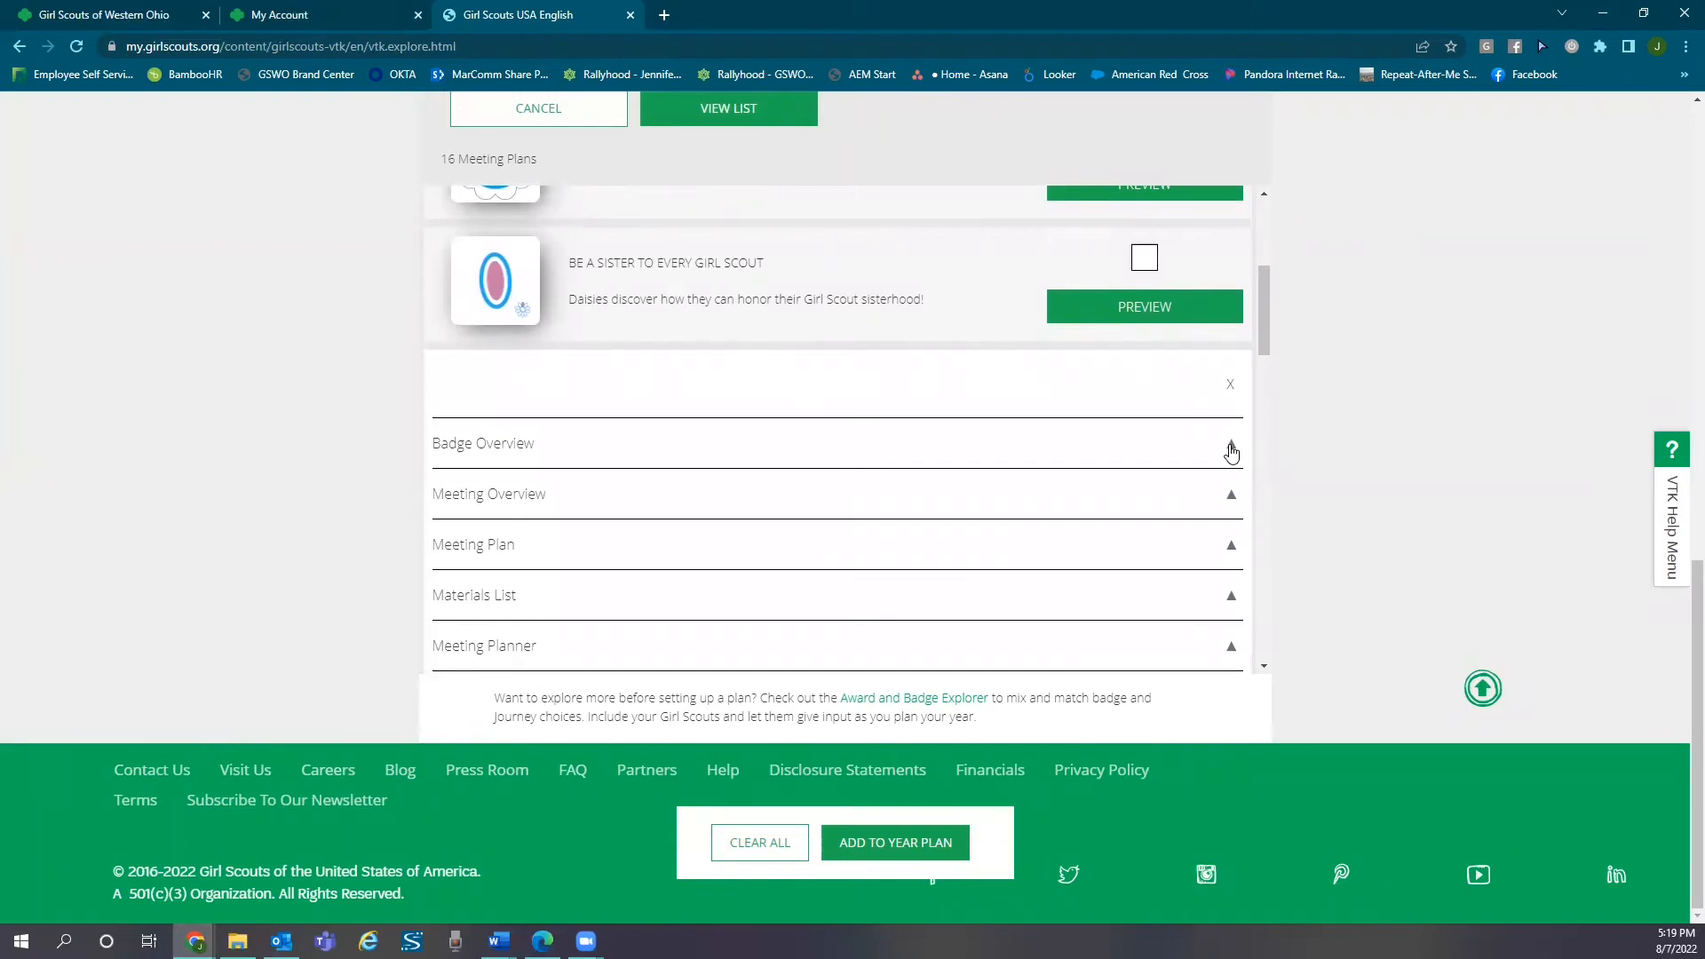
pyautogui.click(1229, 446)
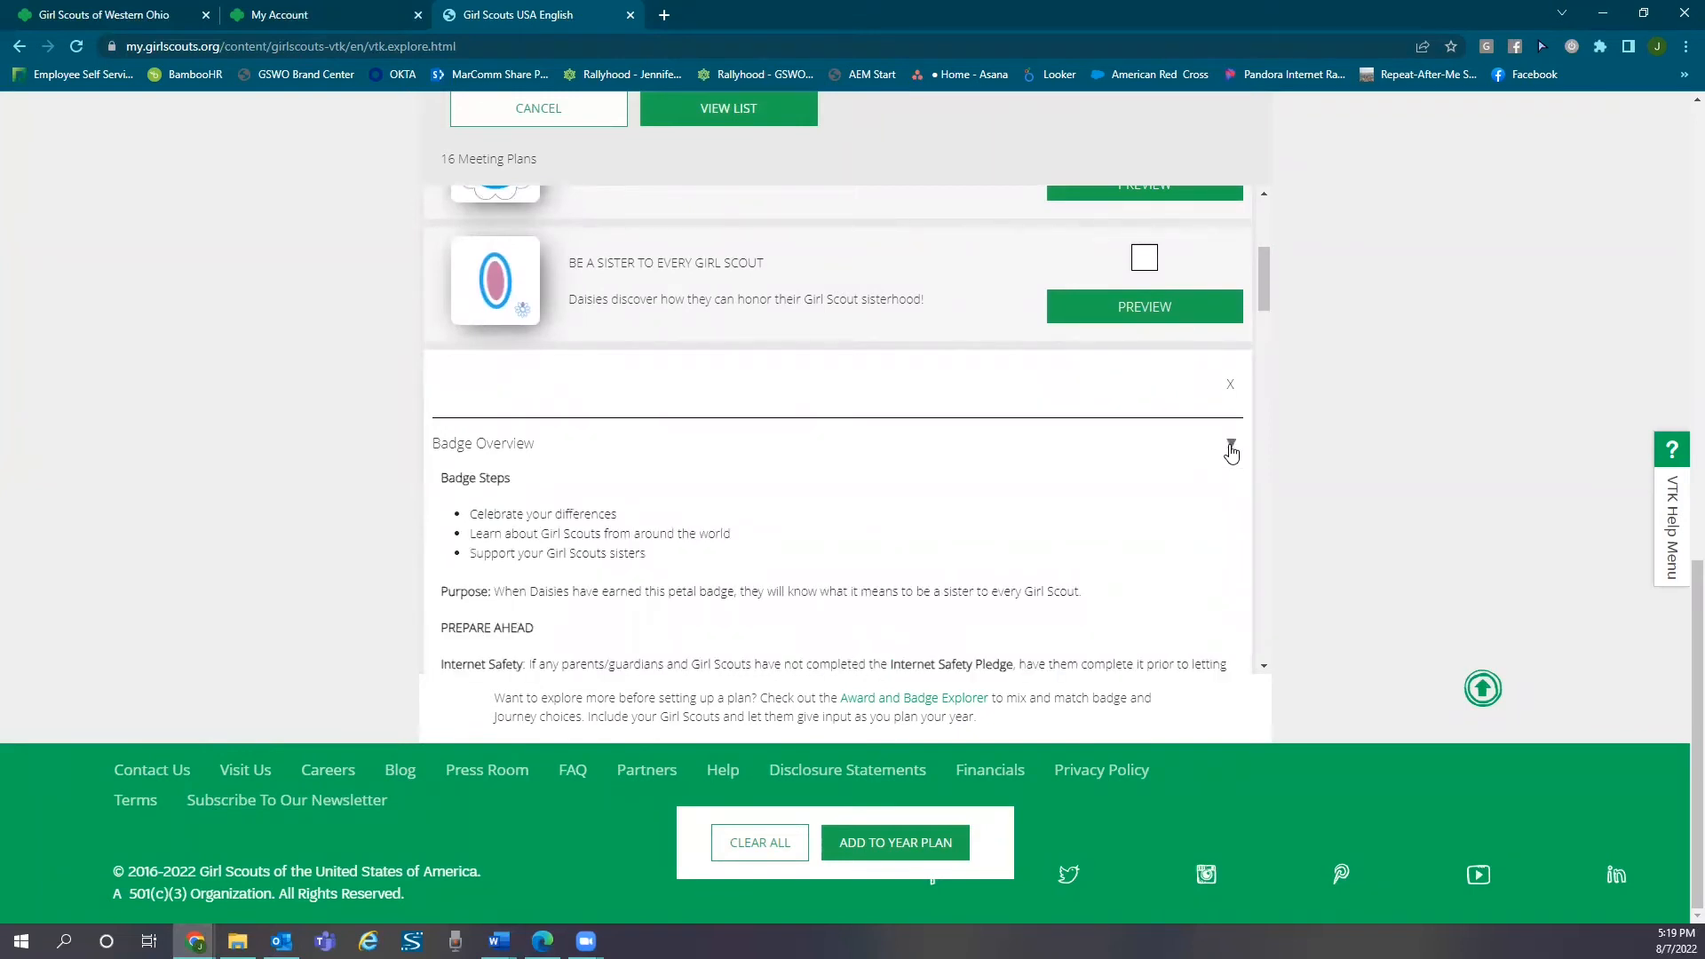
pyautogui.click(1231, 450)
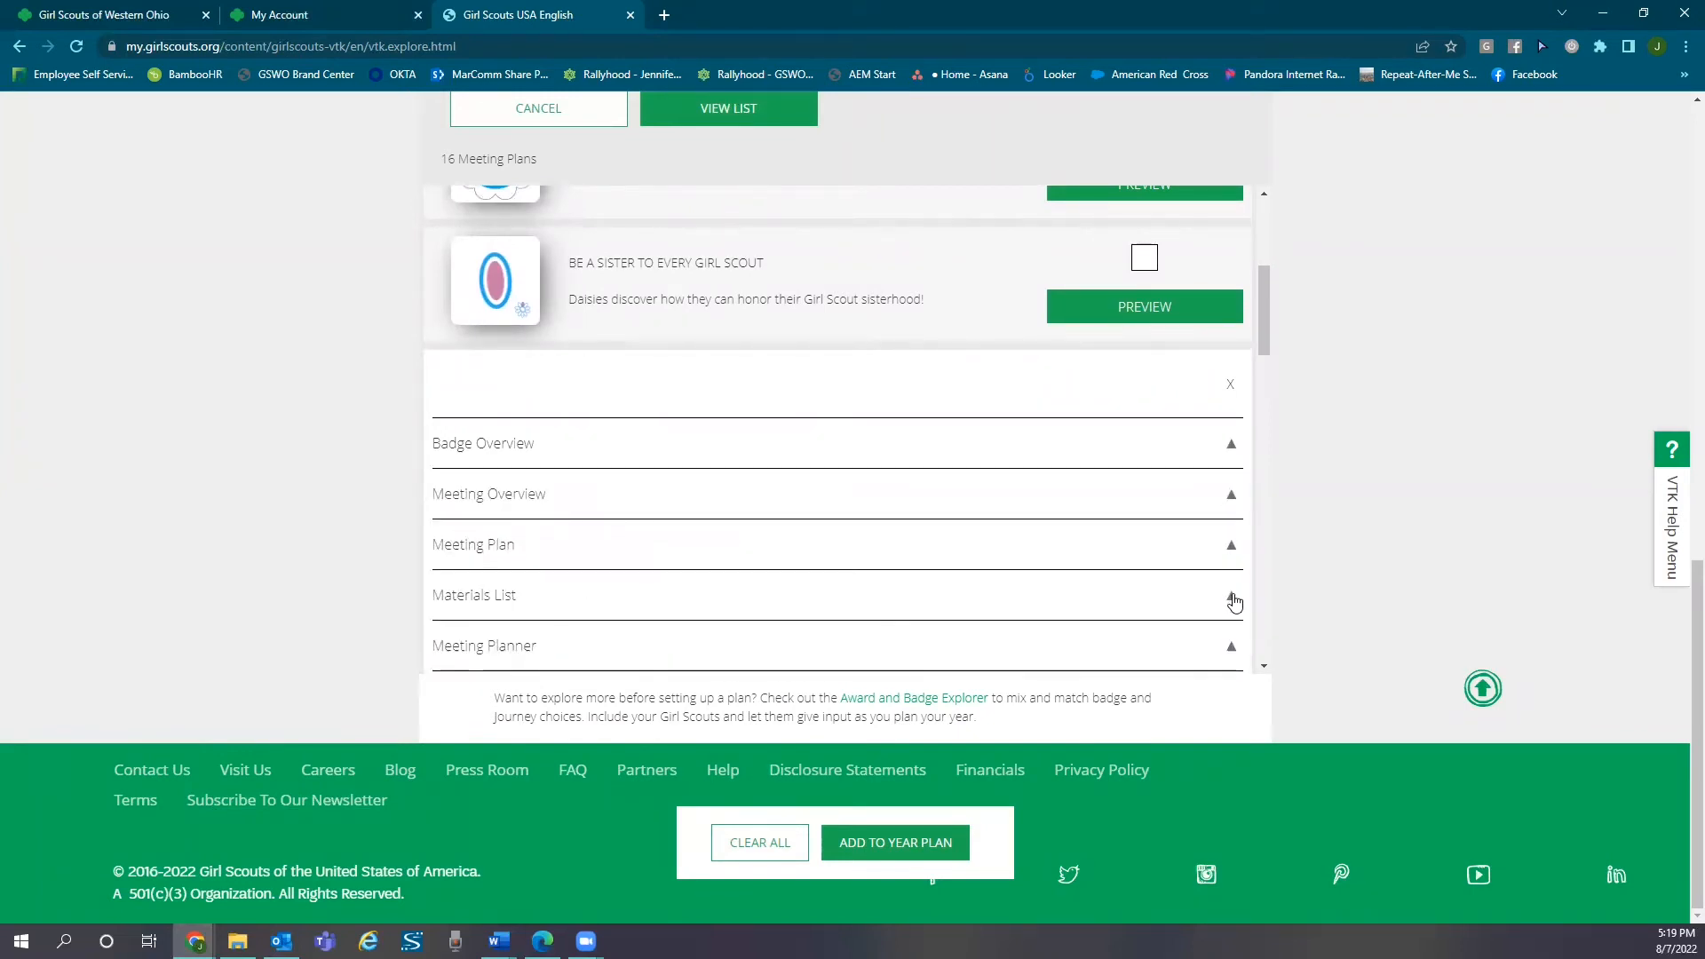
pyautogui.click(1229, 595)
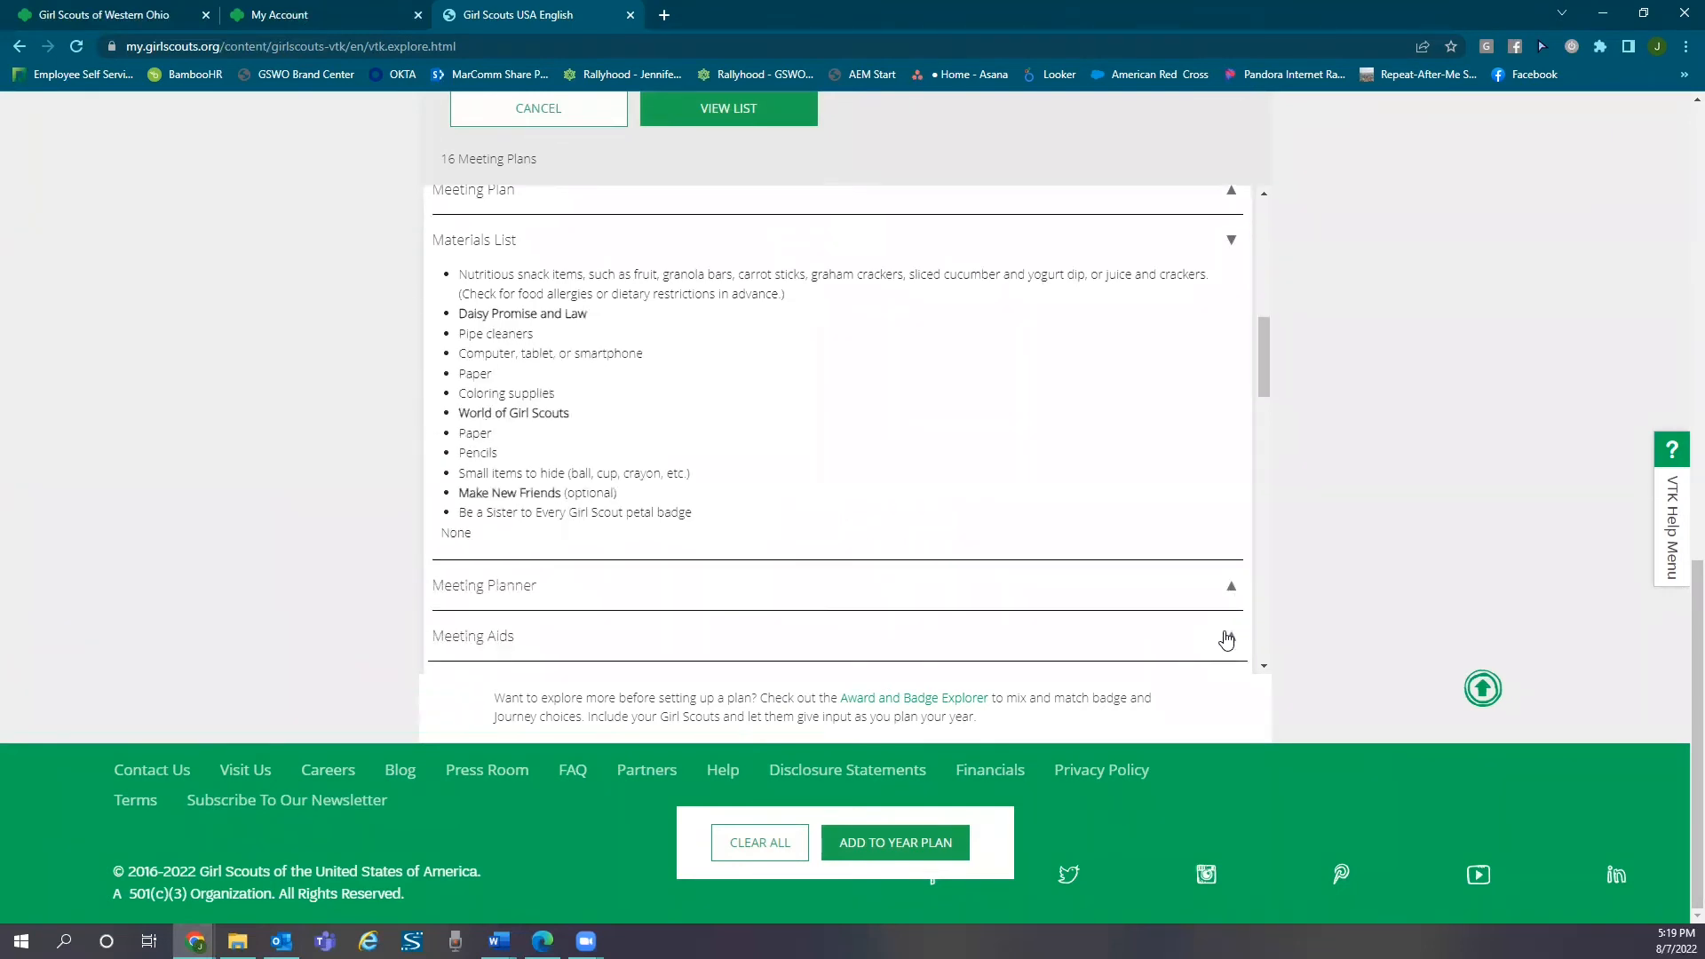
pyautogui.click(1227, 638)
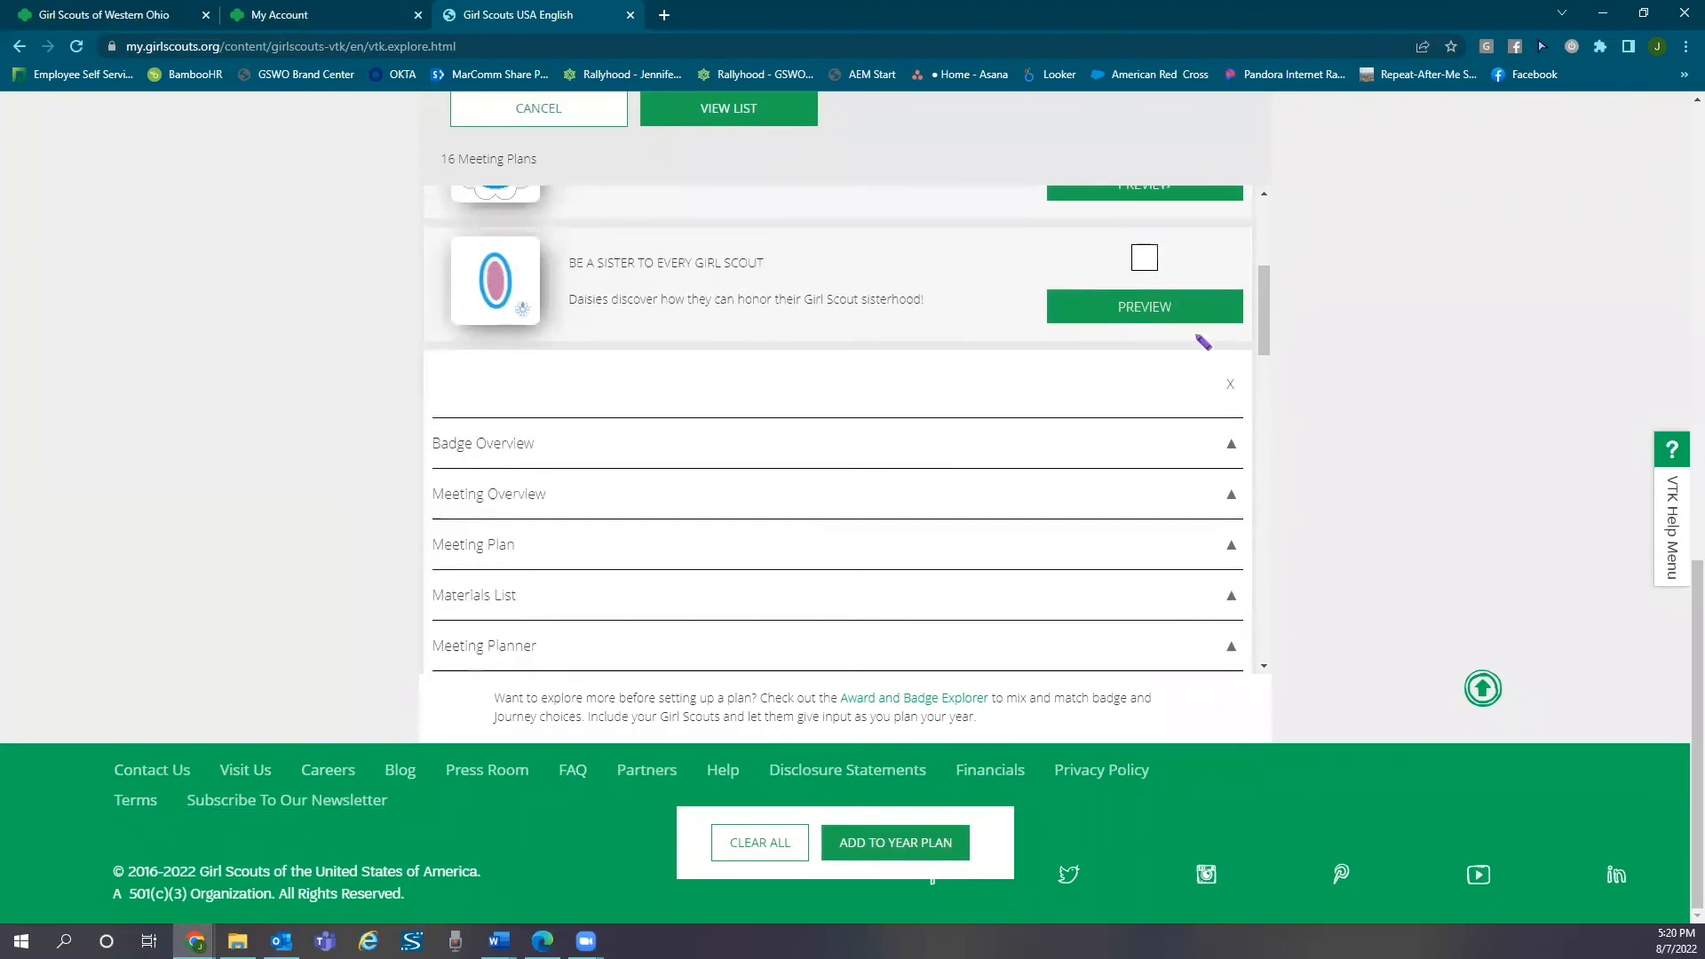
# Step: Check Responsible for What I Say and Do, Use Resources Wisely and Make the World a Better Place
pyautogui.scroll(-3)
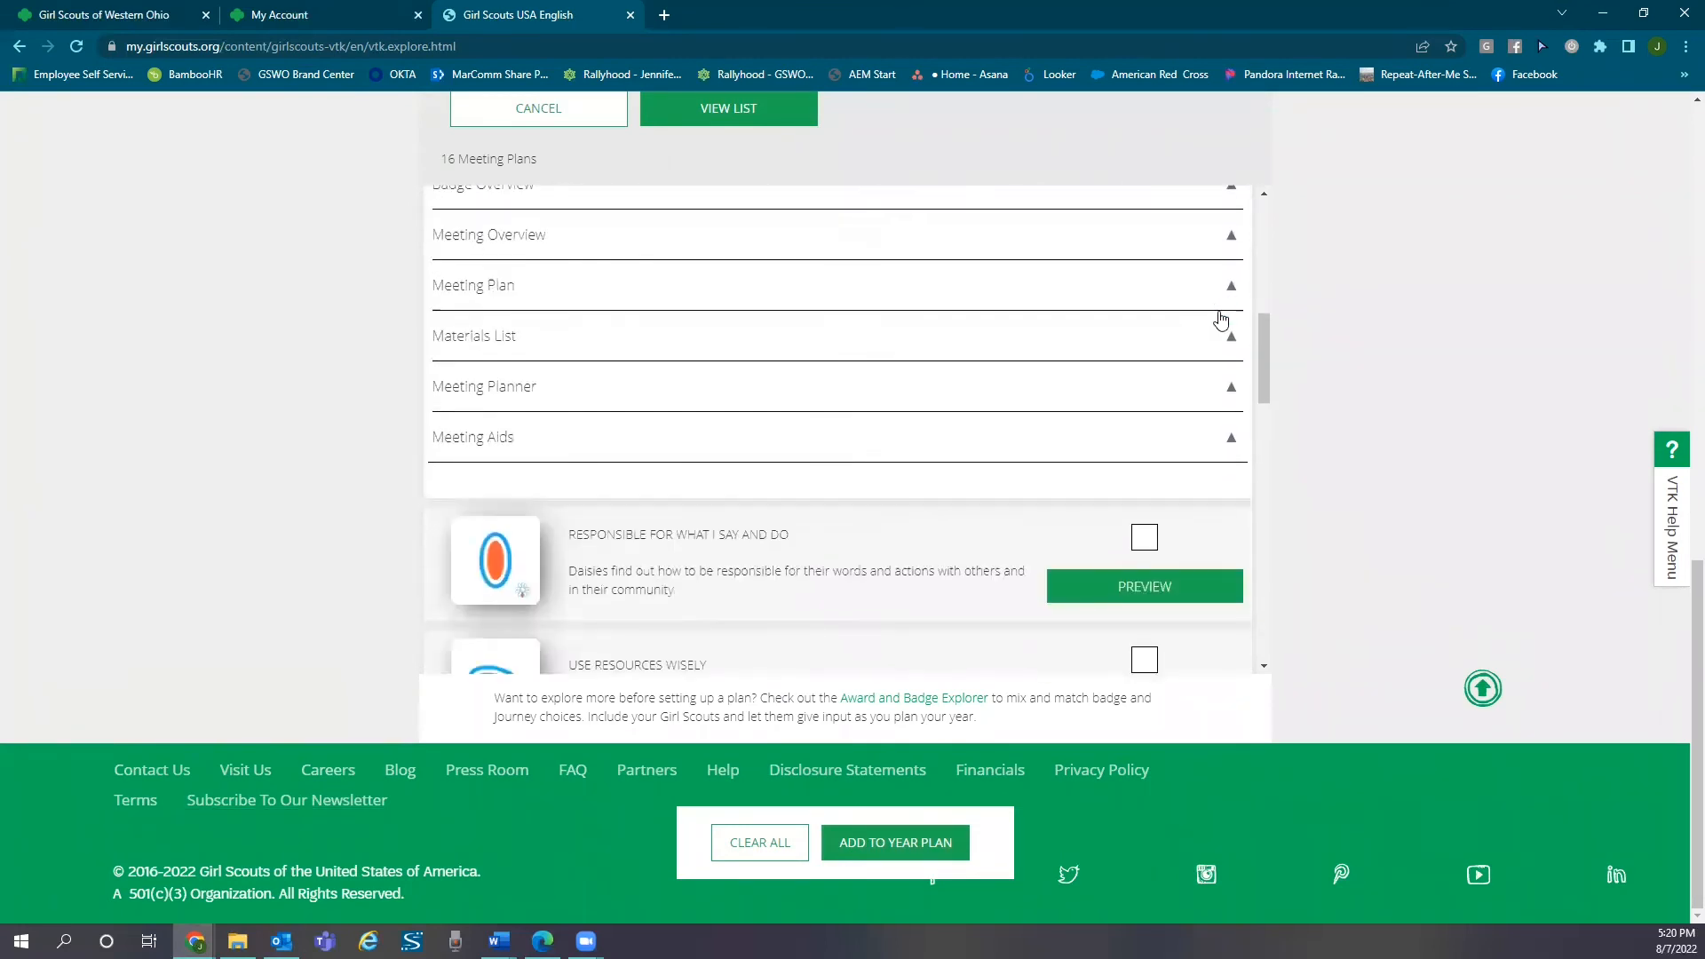
pyautogui.click(1142, 536)
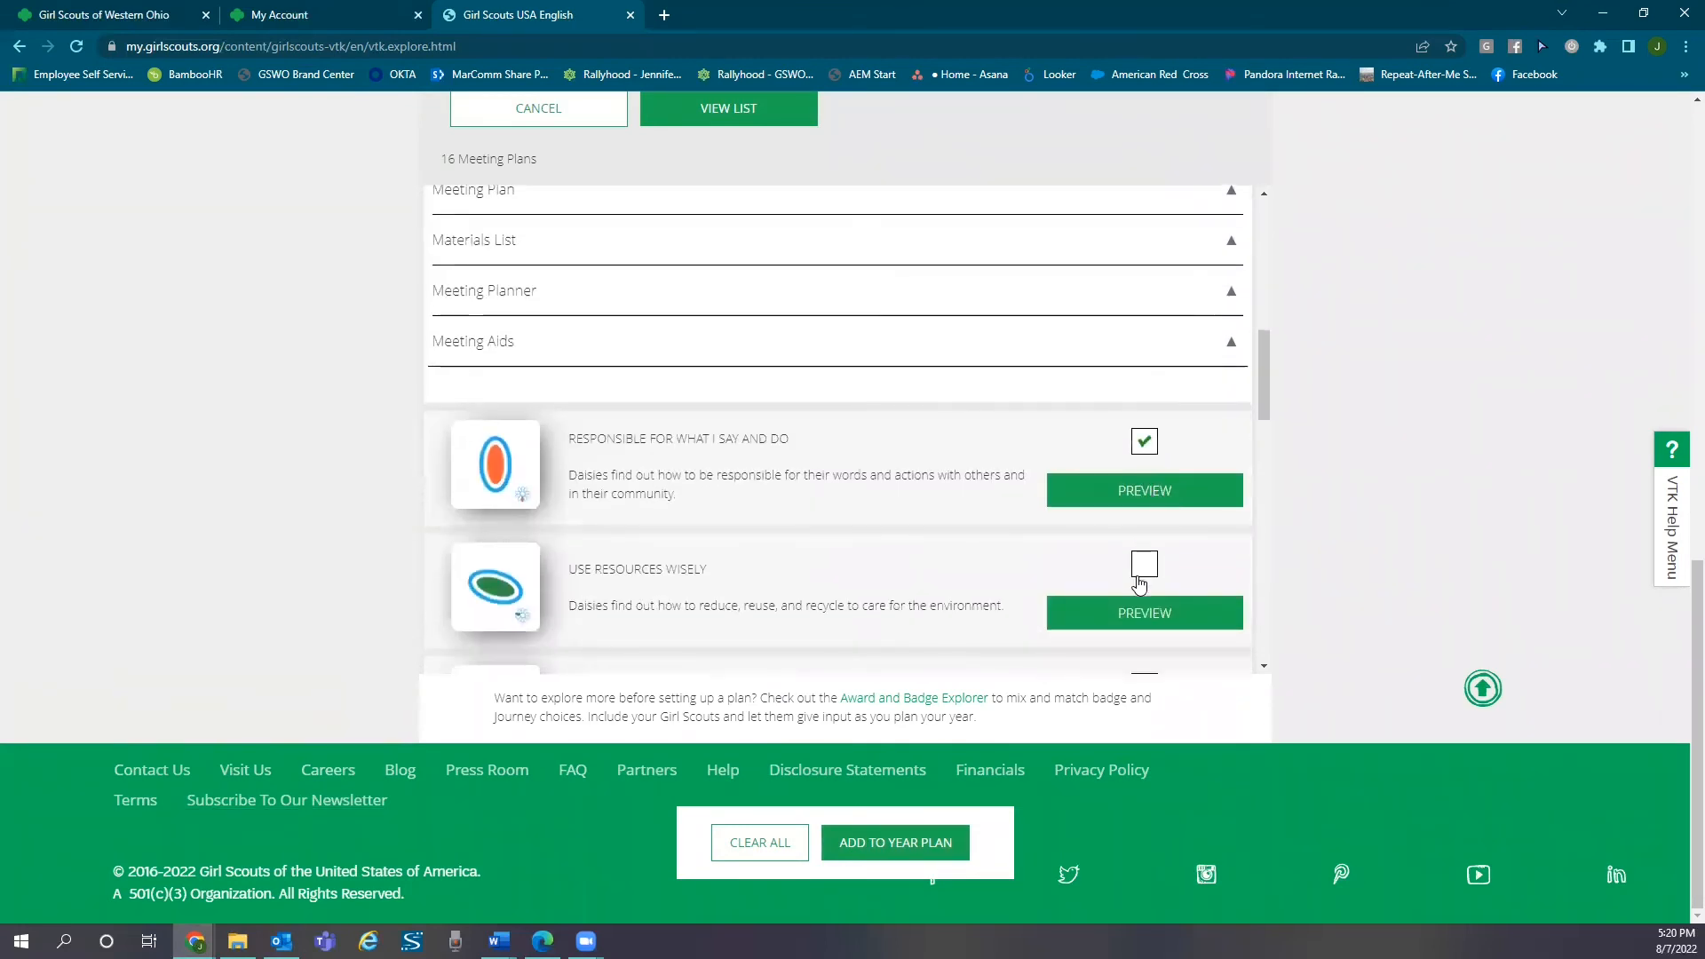
pyautogui.click(1144, 563)
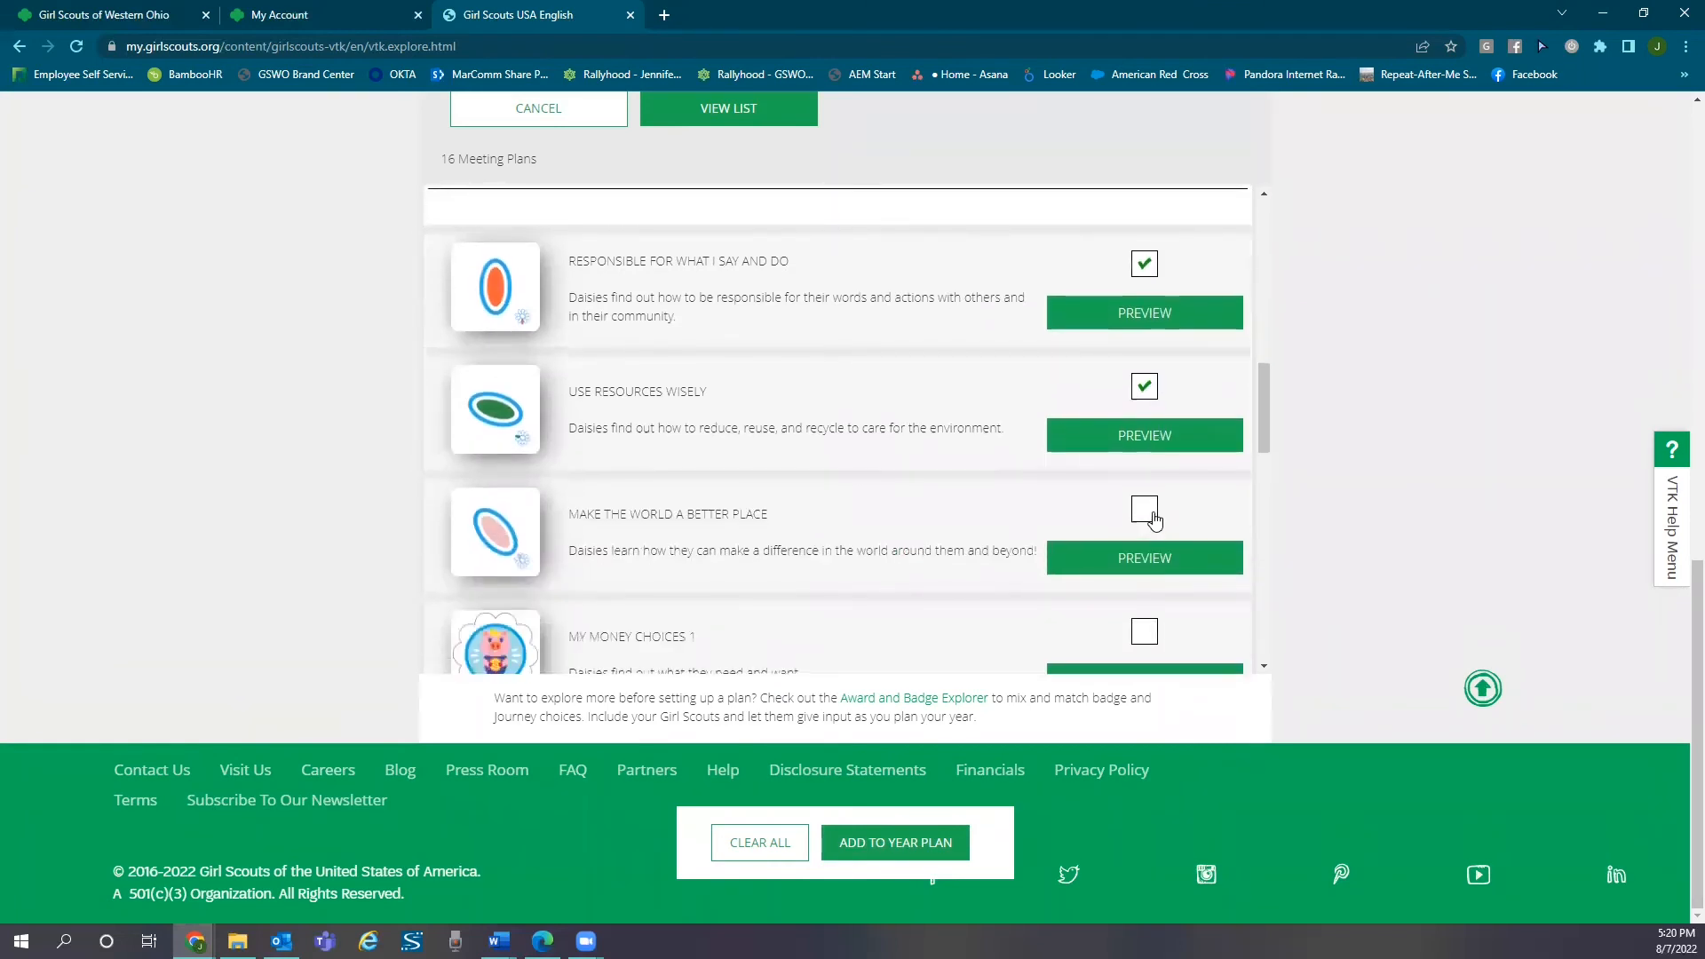
pyautogui.click(1143, 510)
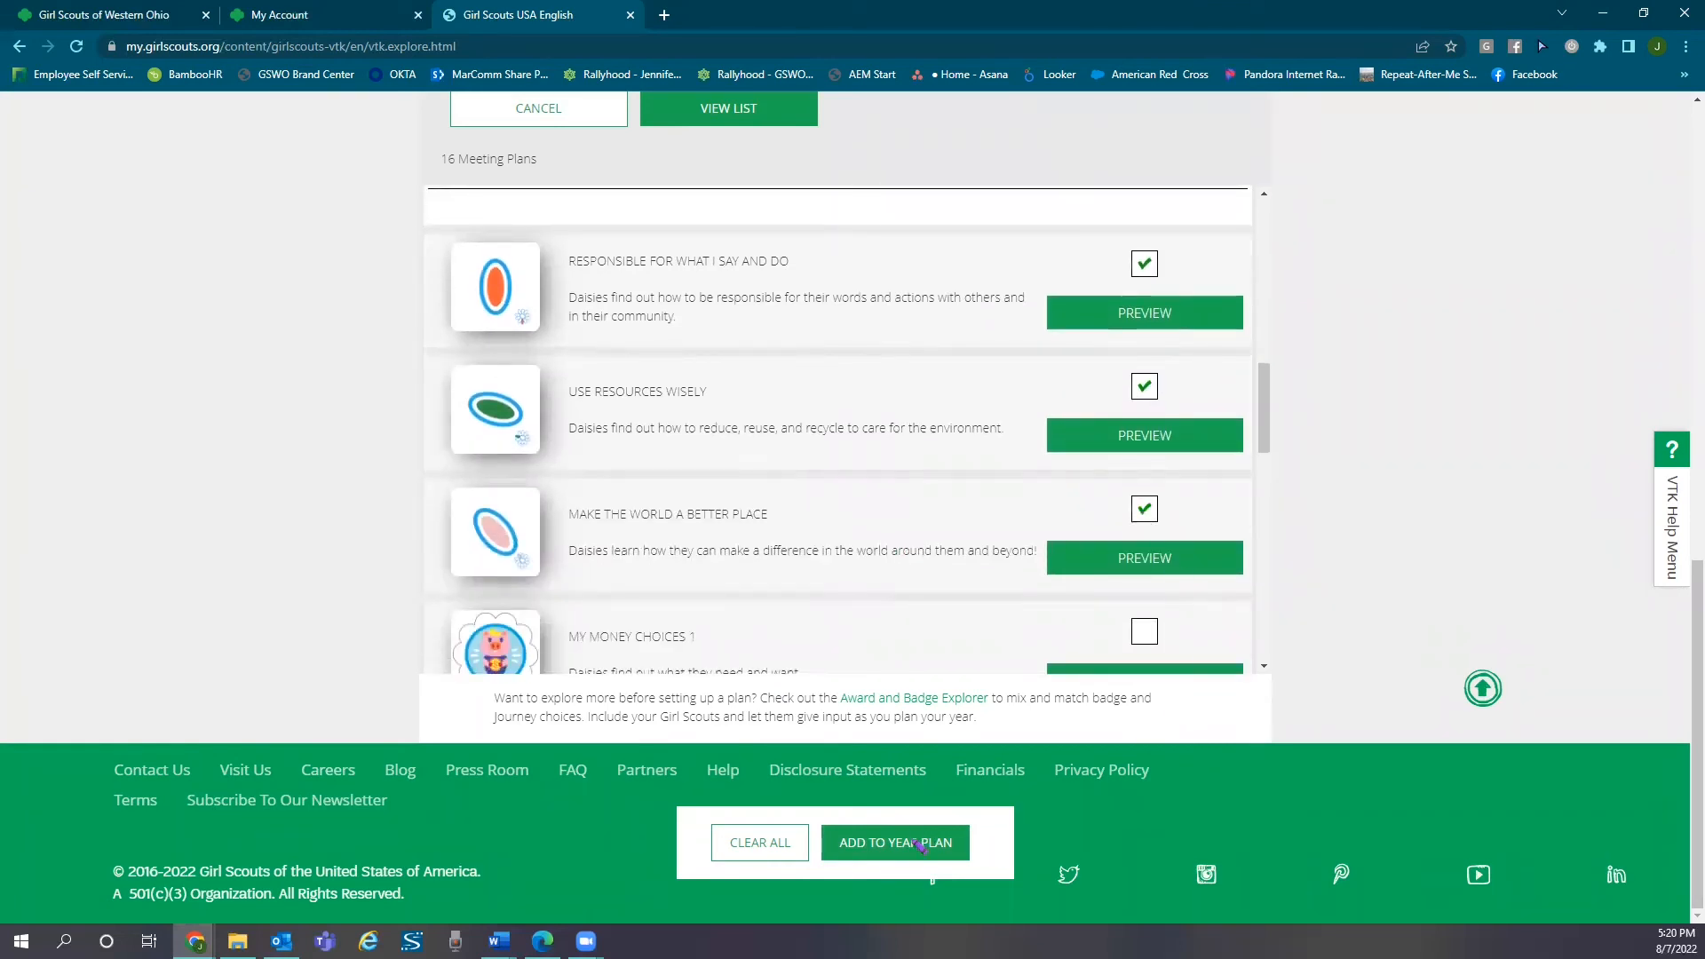
# Step: Add the checked meetings to the year plan and review the Custom Year Plan list
pyautogui.click(893, 842)
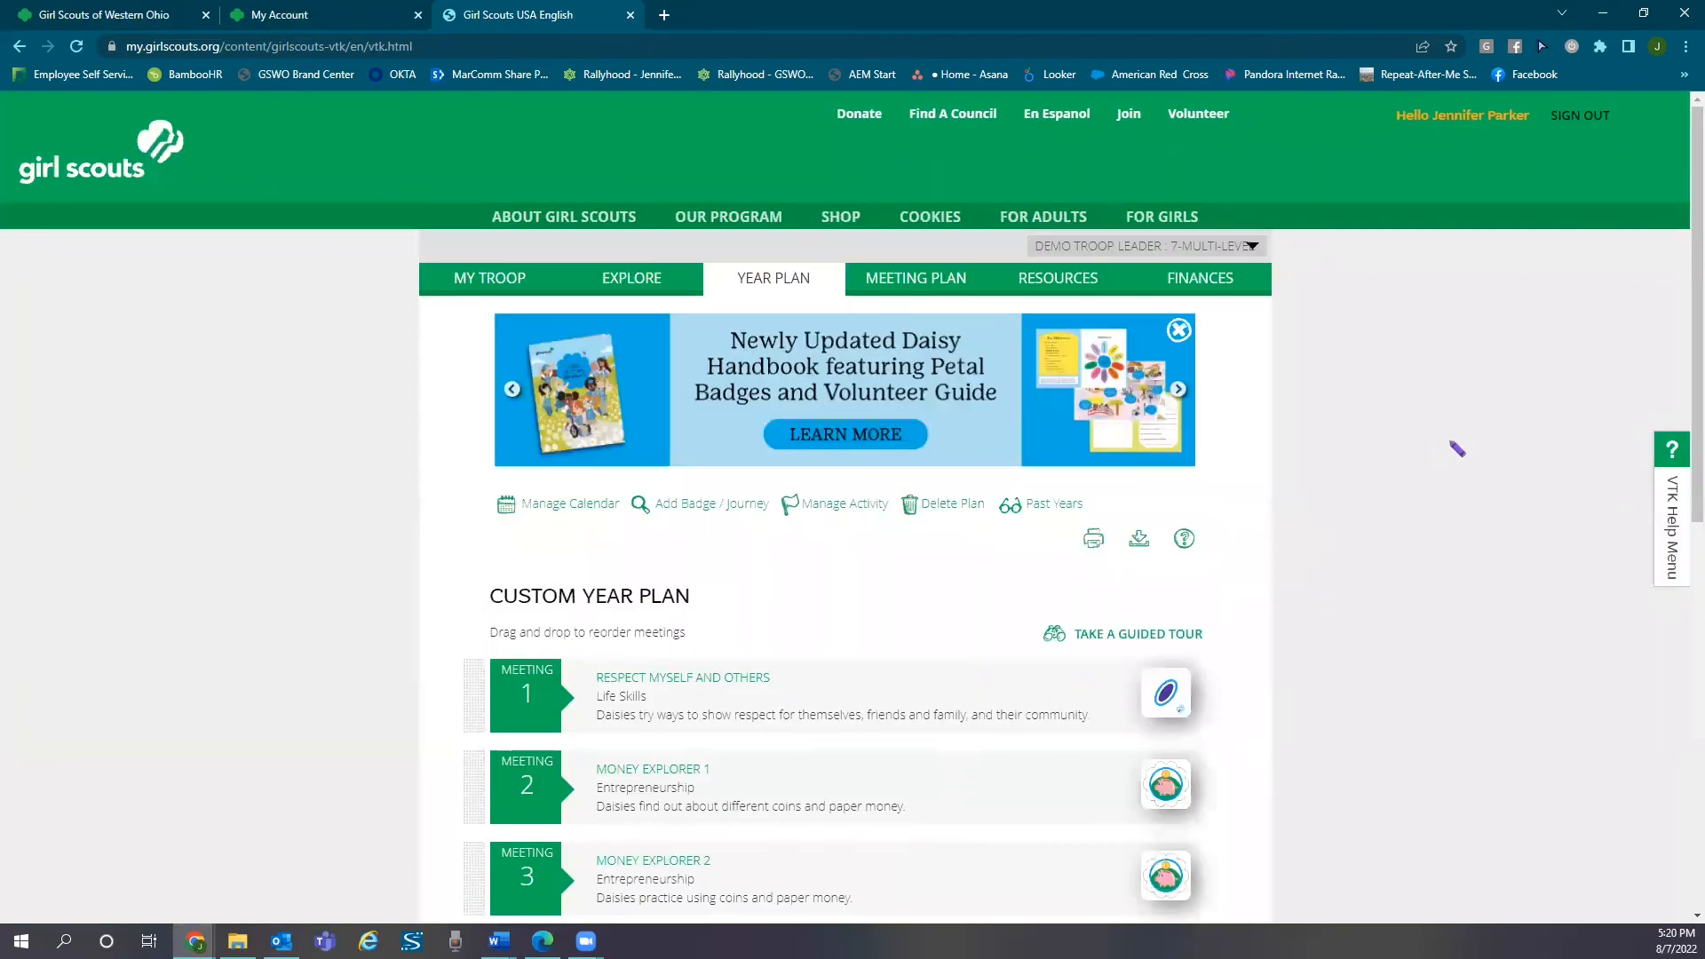
pyautogui.scroll(-3)
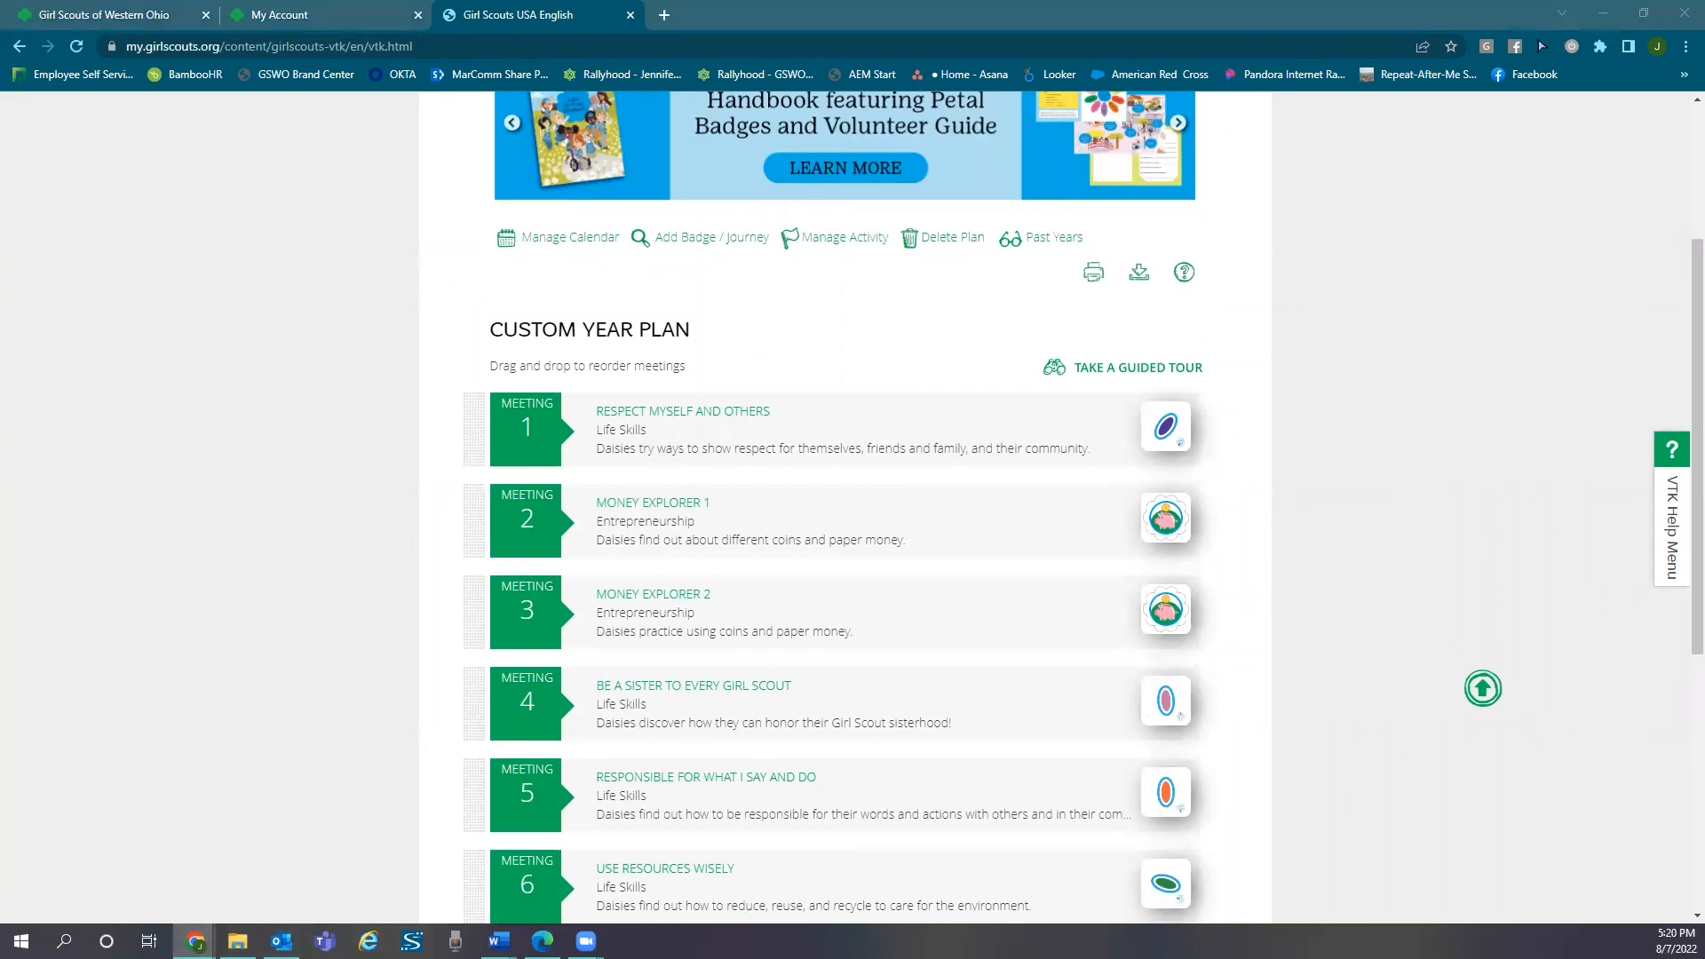
pyautogui.click(1177, 123)
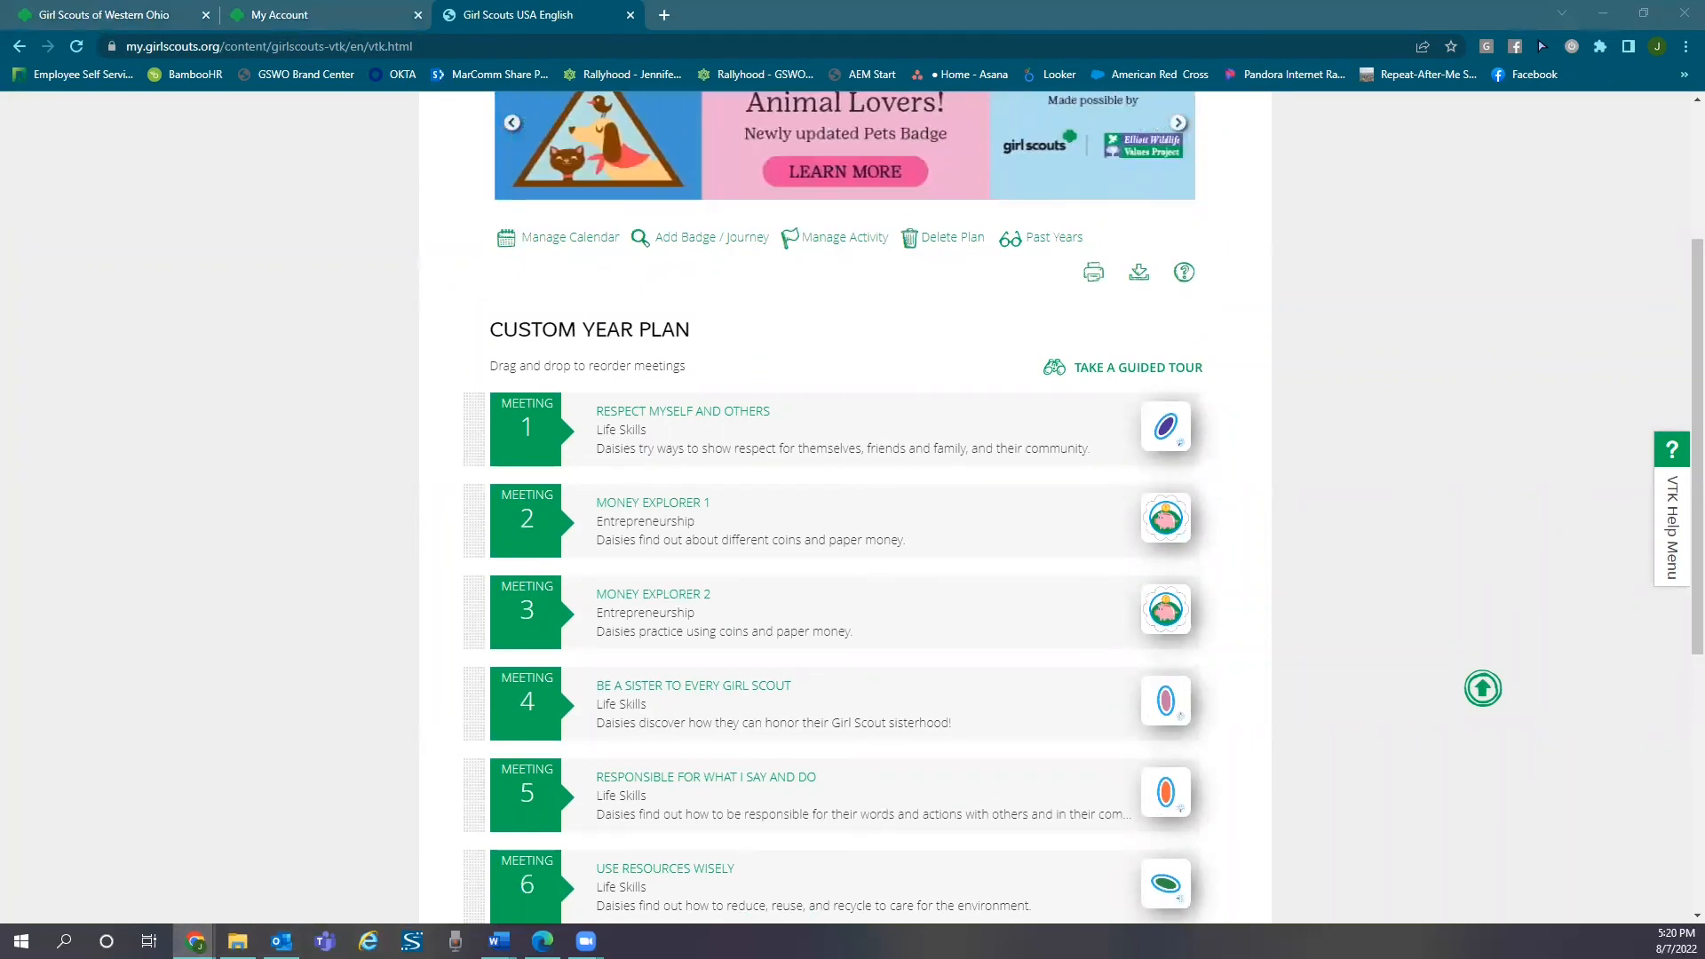